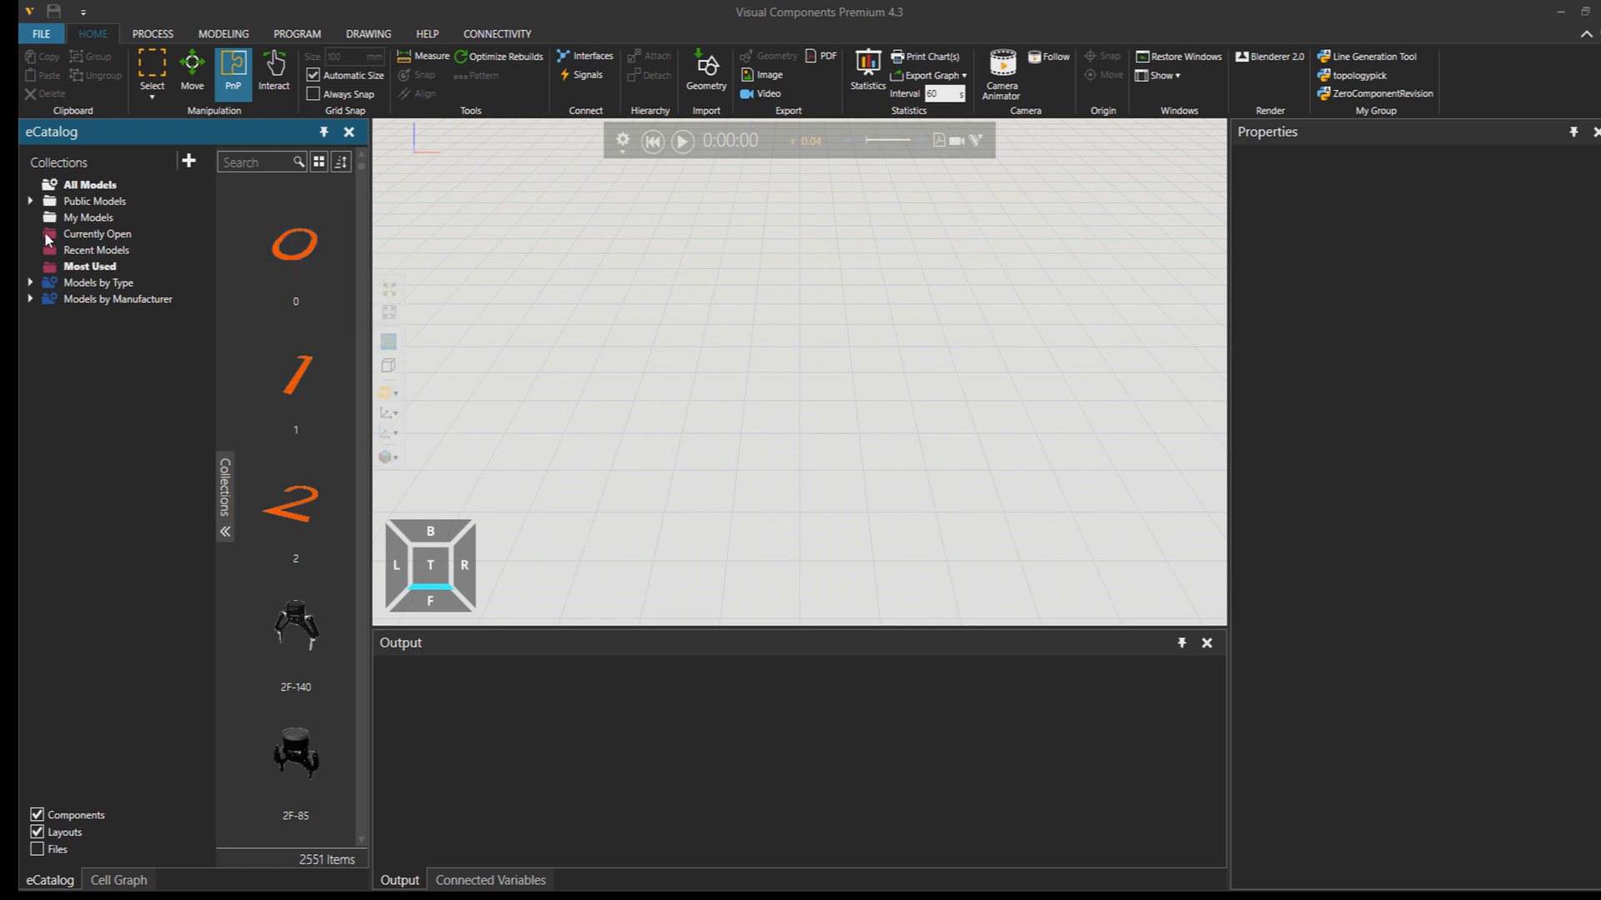
# Select All Models to list every model in the eCatalog
pyautogui.click(90, 185)
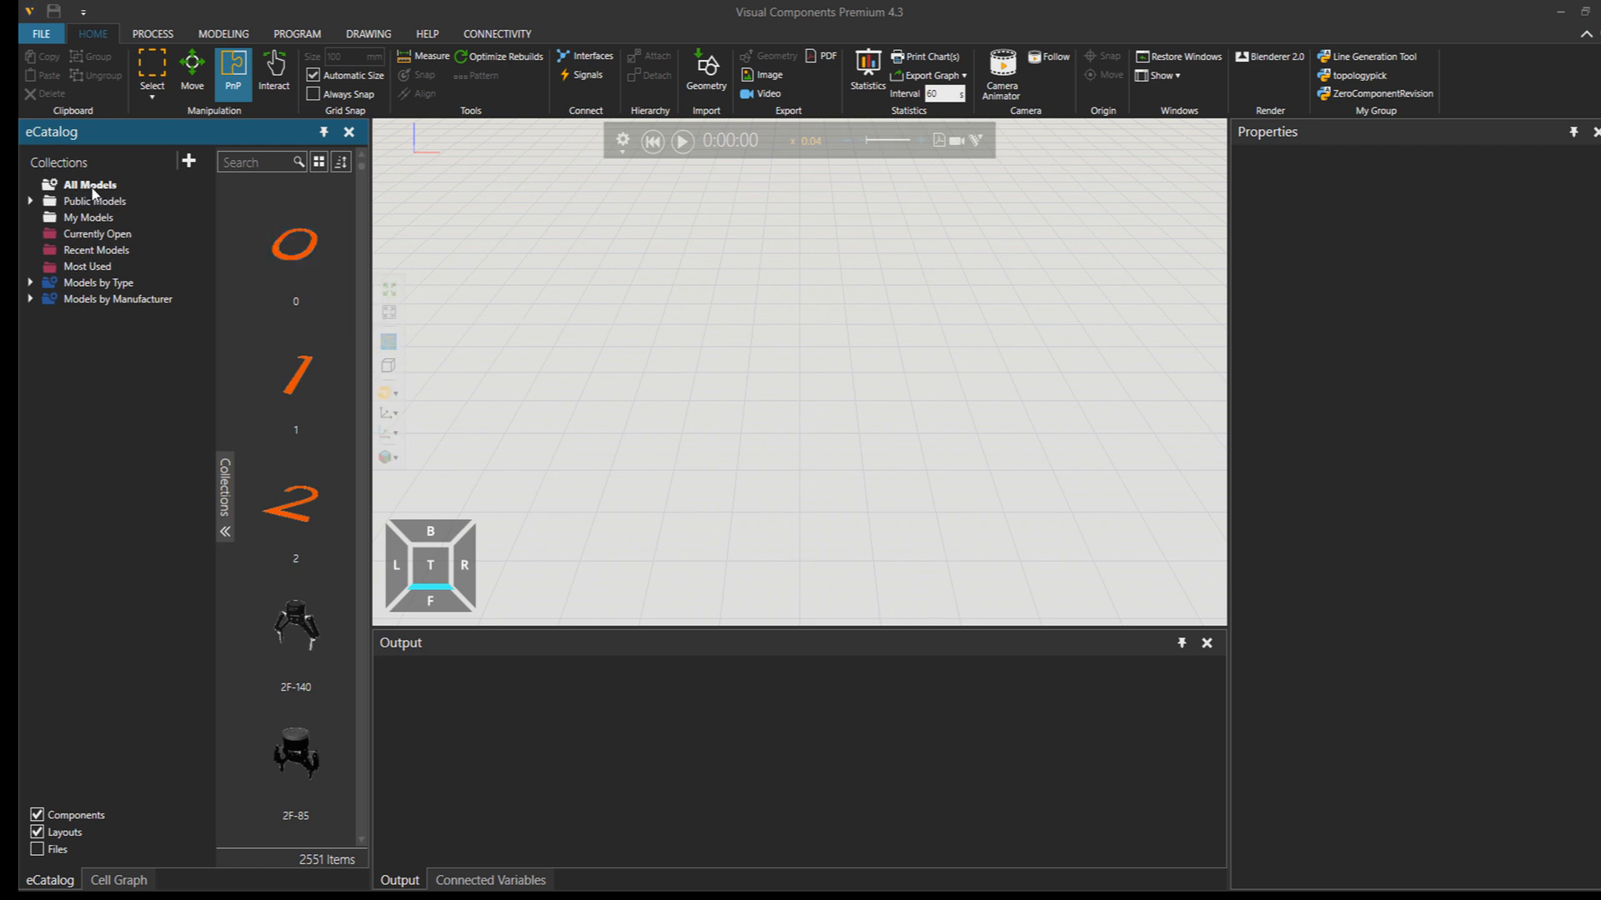
pyautogui.moveTo(370, 243)
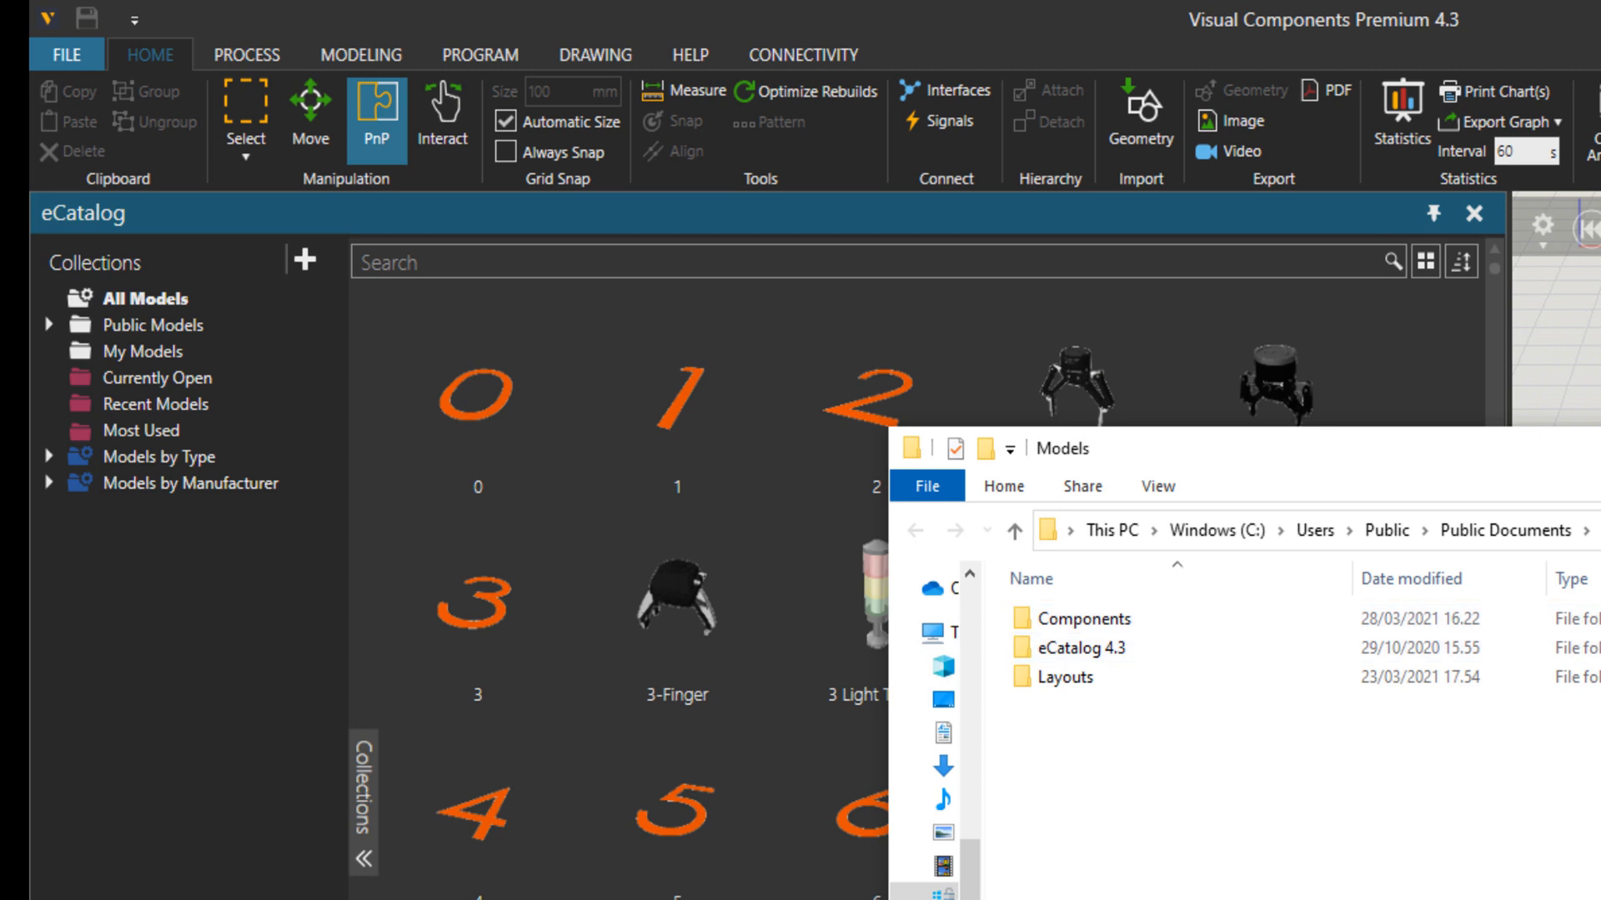
pyautogui.click(1082, 649)
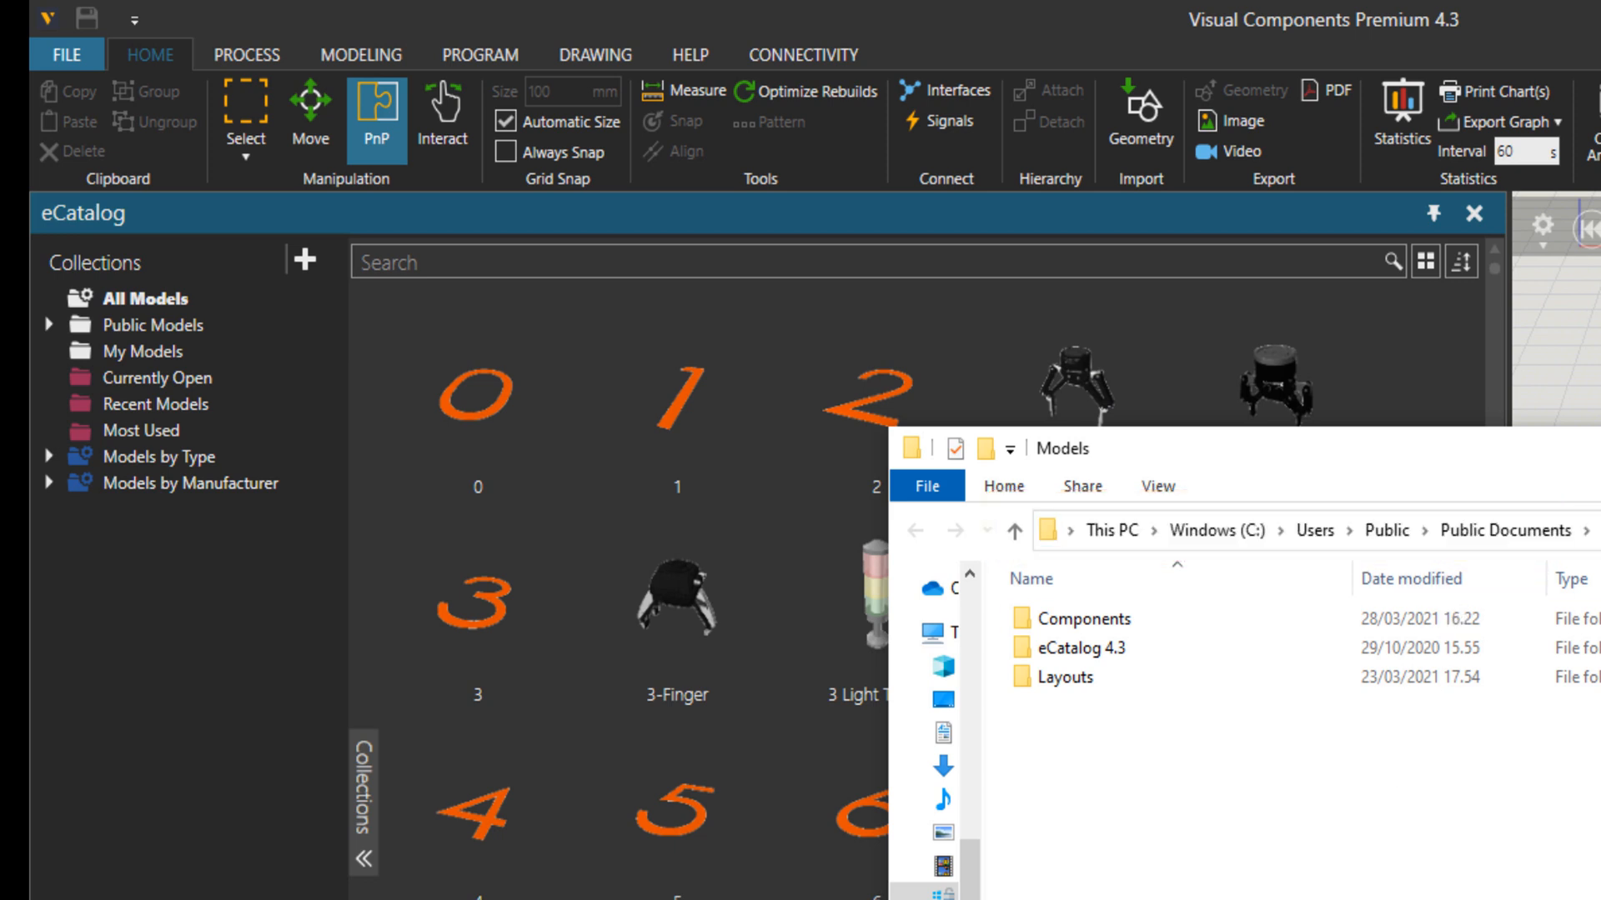
# Check the My Models collection and its empty folder in Explorer, then return to the catalog
pyautogui.click(143, 351)
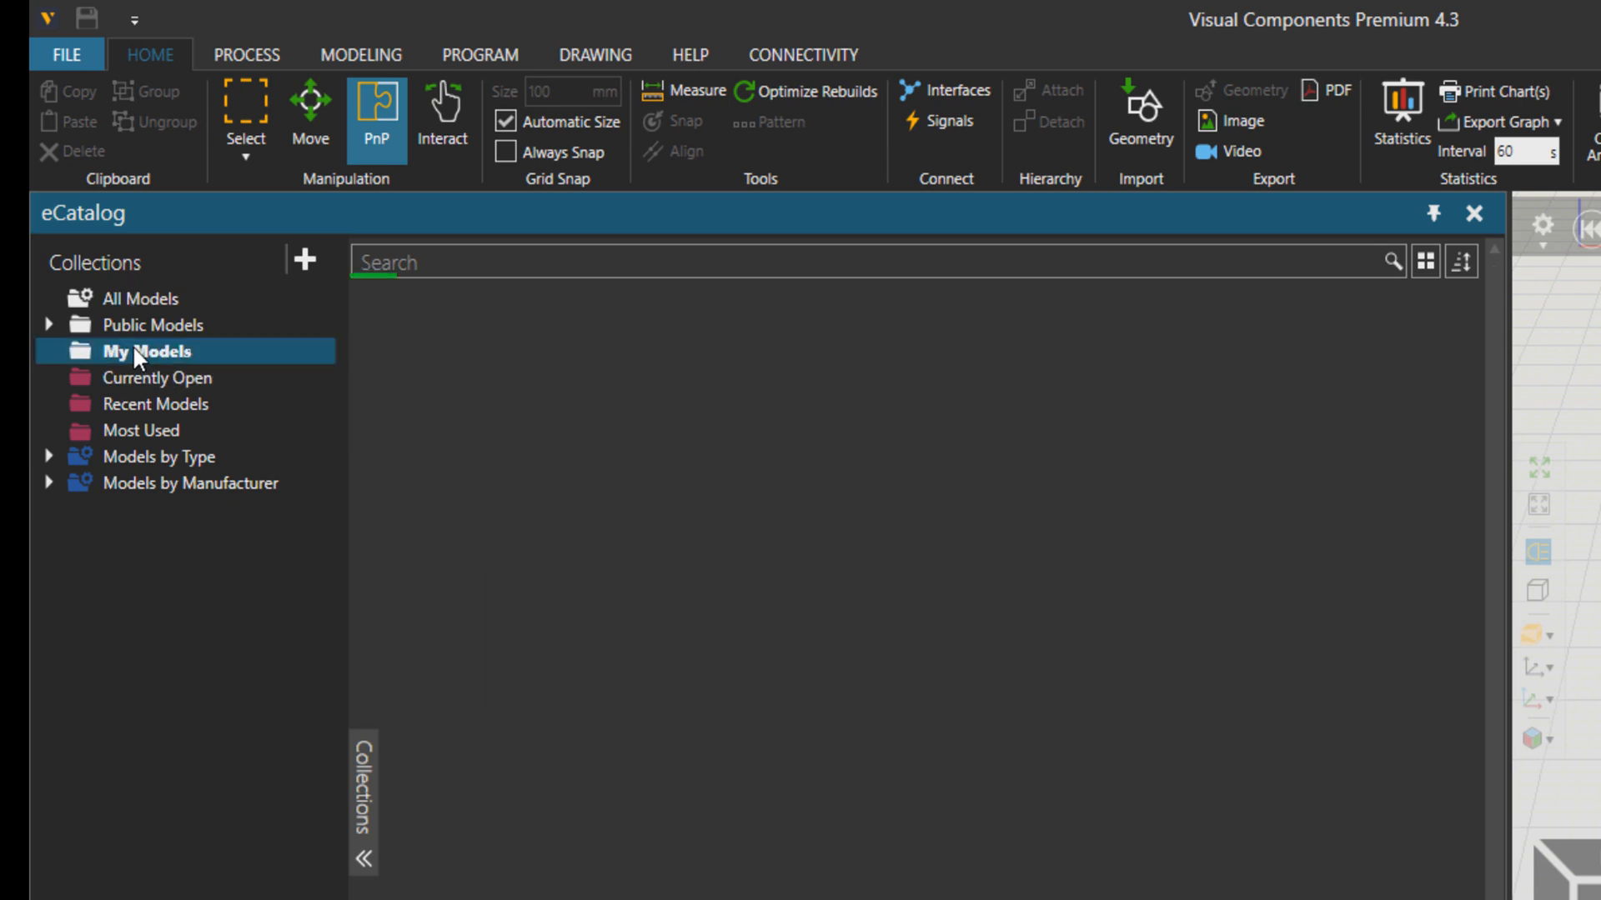
pyautogui.rightClick(140, 352)
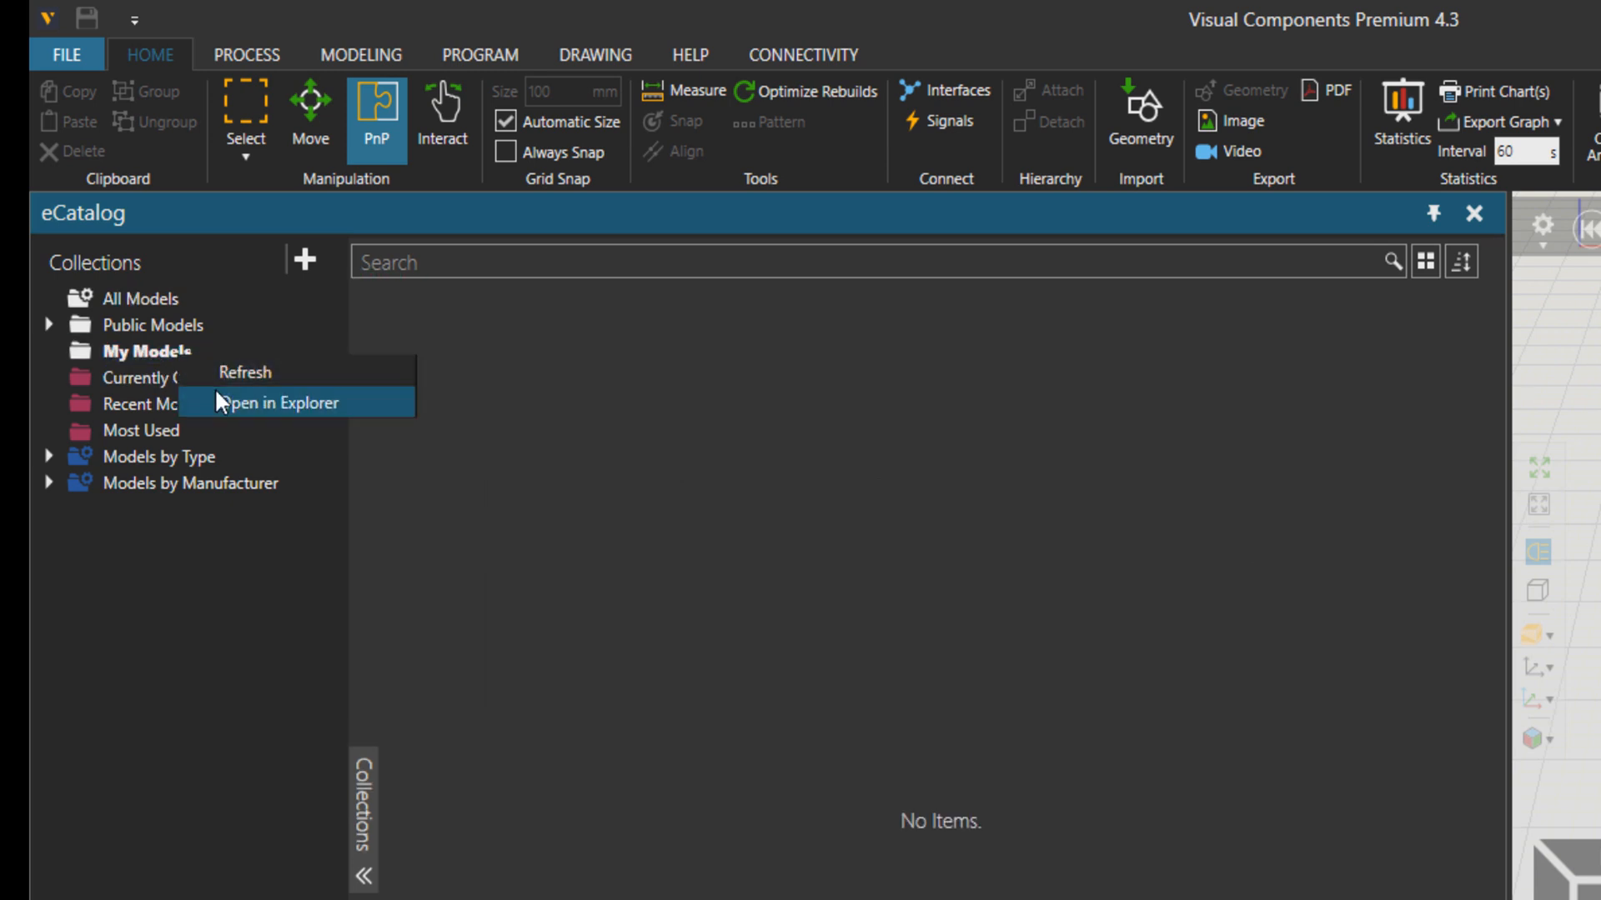
pyautogui.click(280, 402)
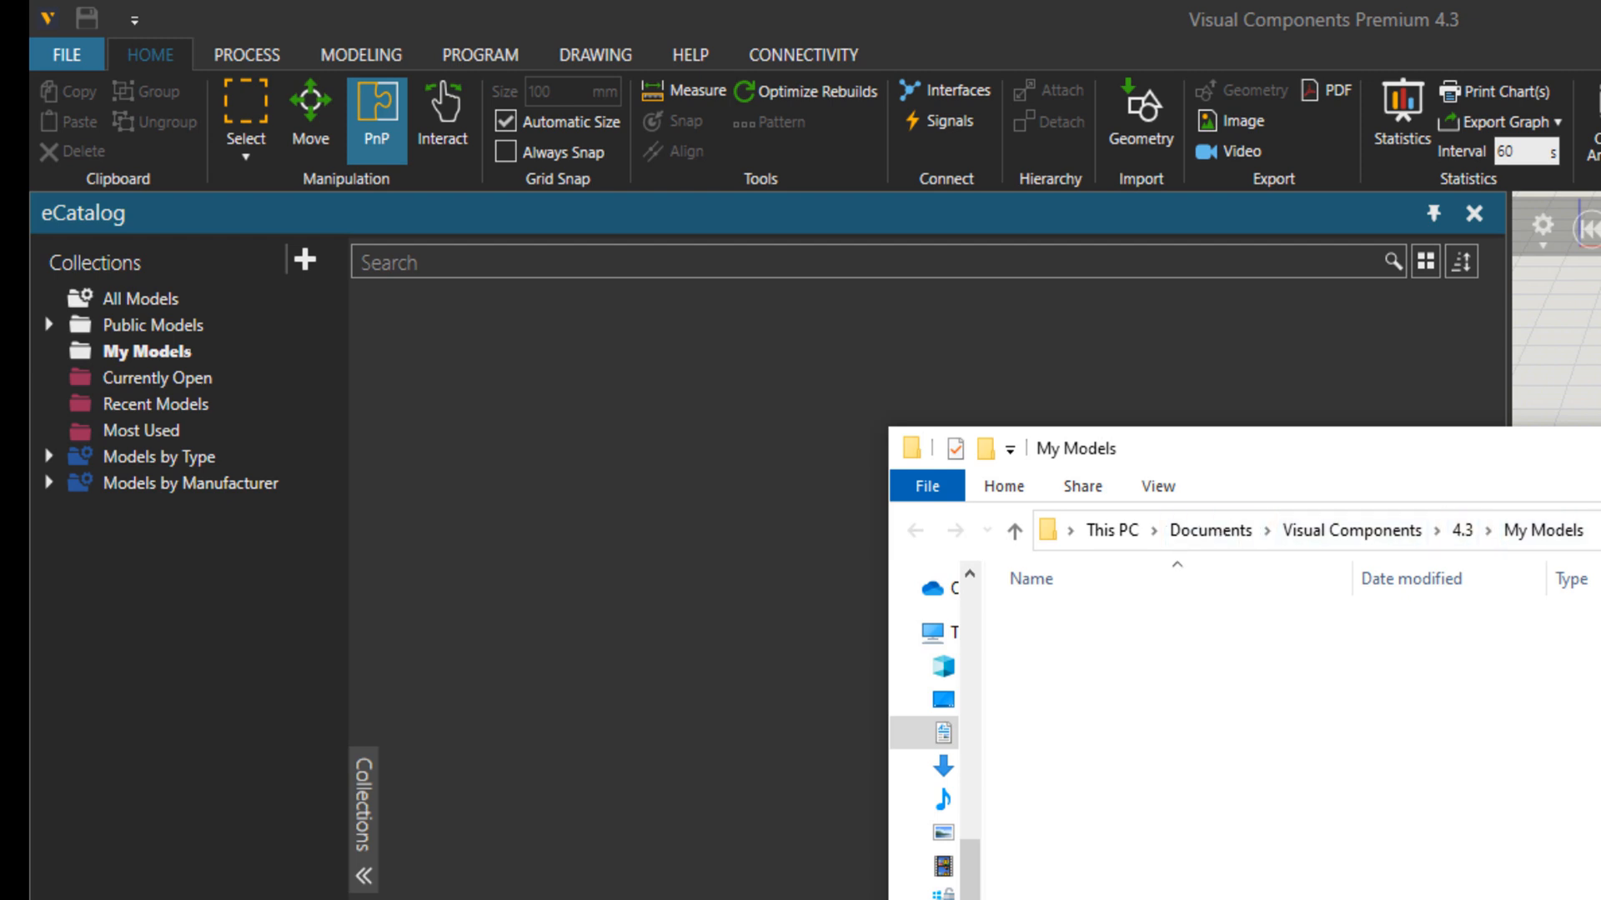
pyautogui.click(160, 404)
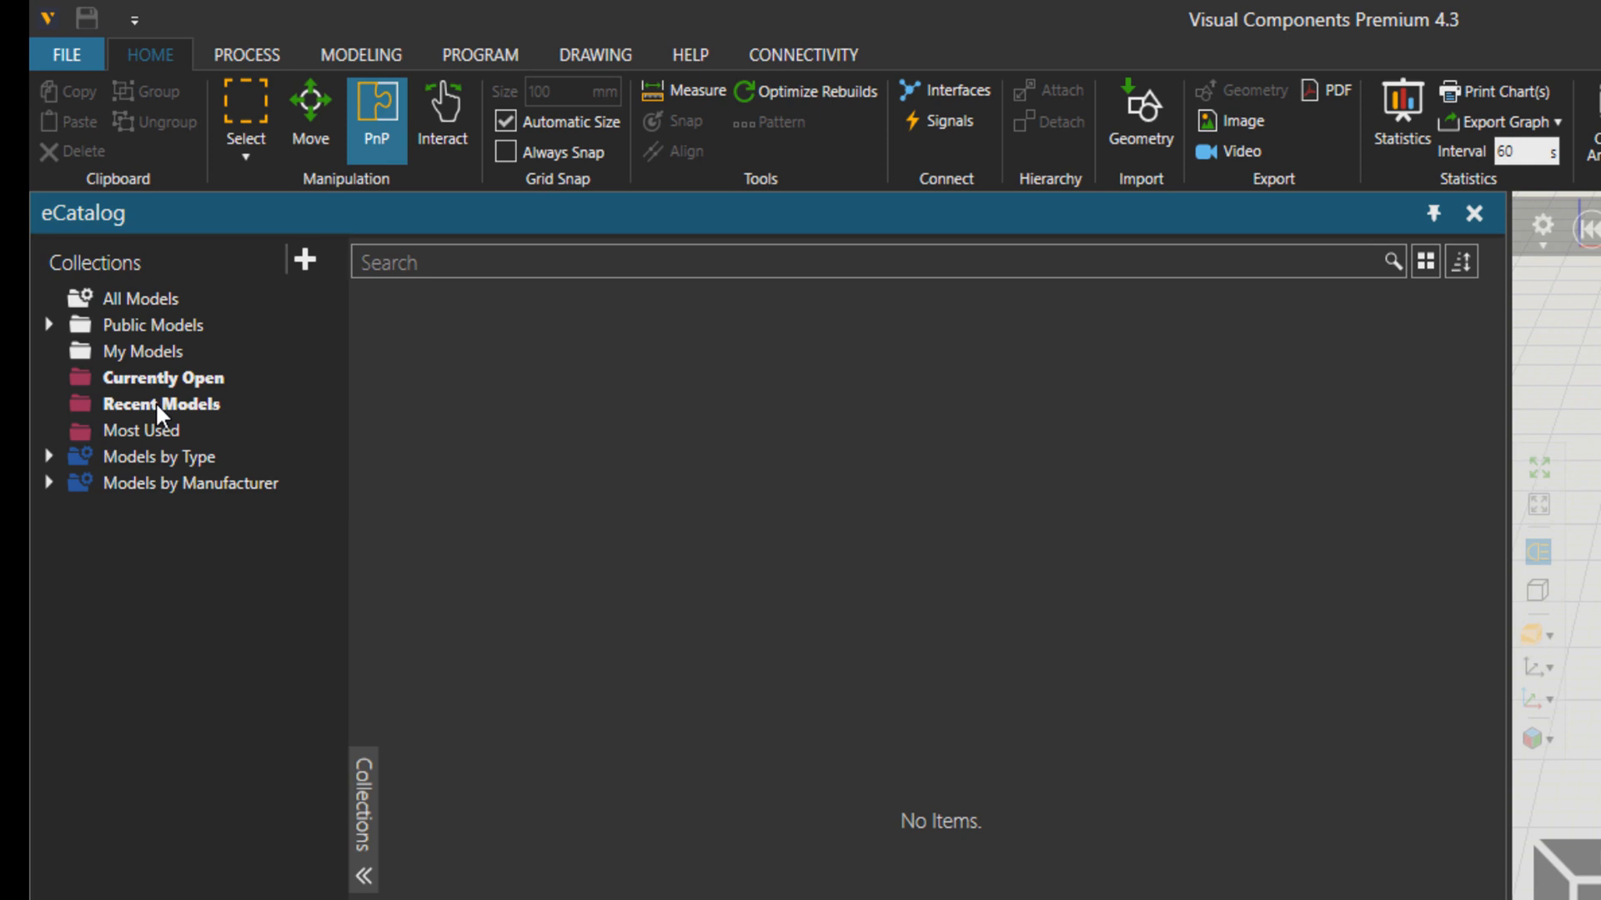
# Browse the Recent Models collection, then the Most Used collection
pyautogui.click(160, 403)
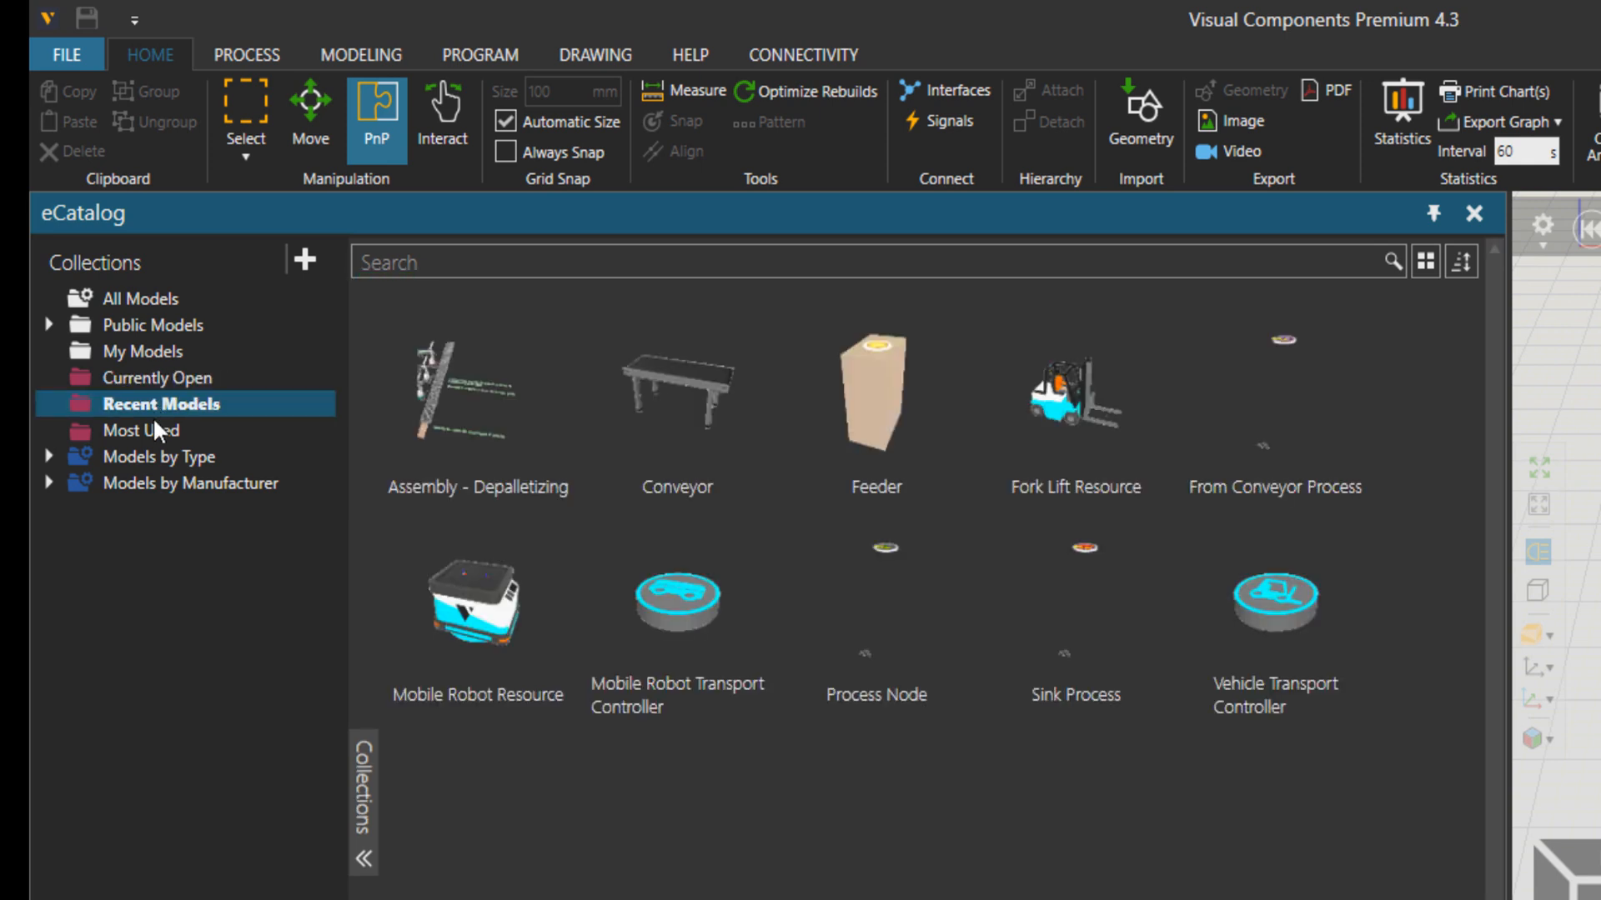
pyautogui.click(143, 430)
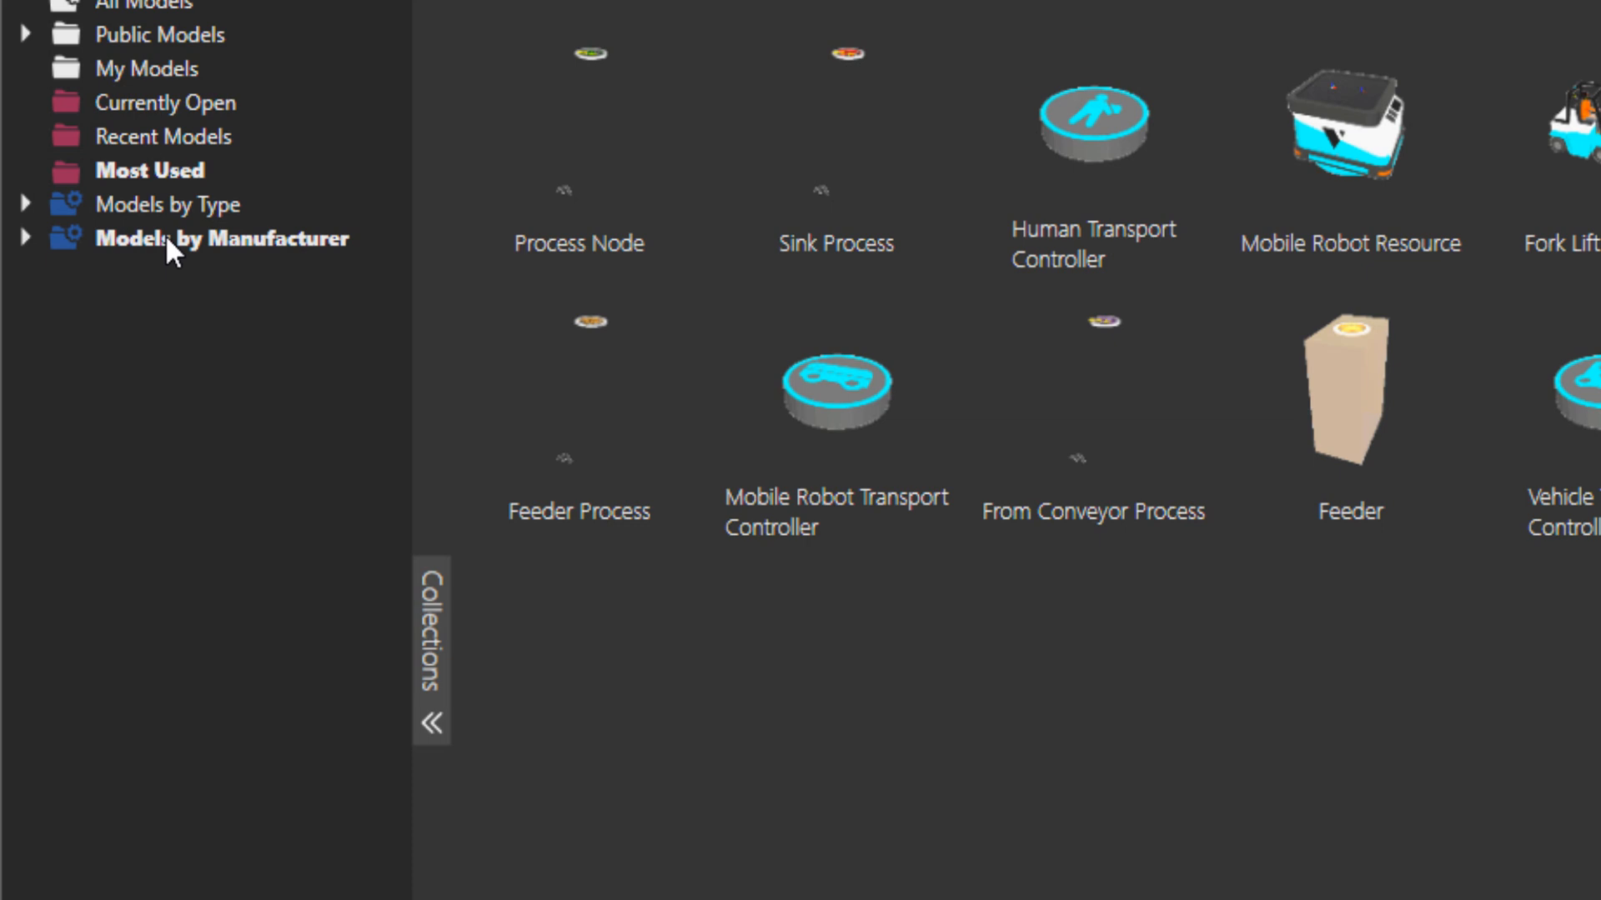
pyautogui.click(167, 204)
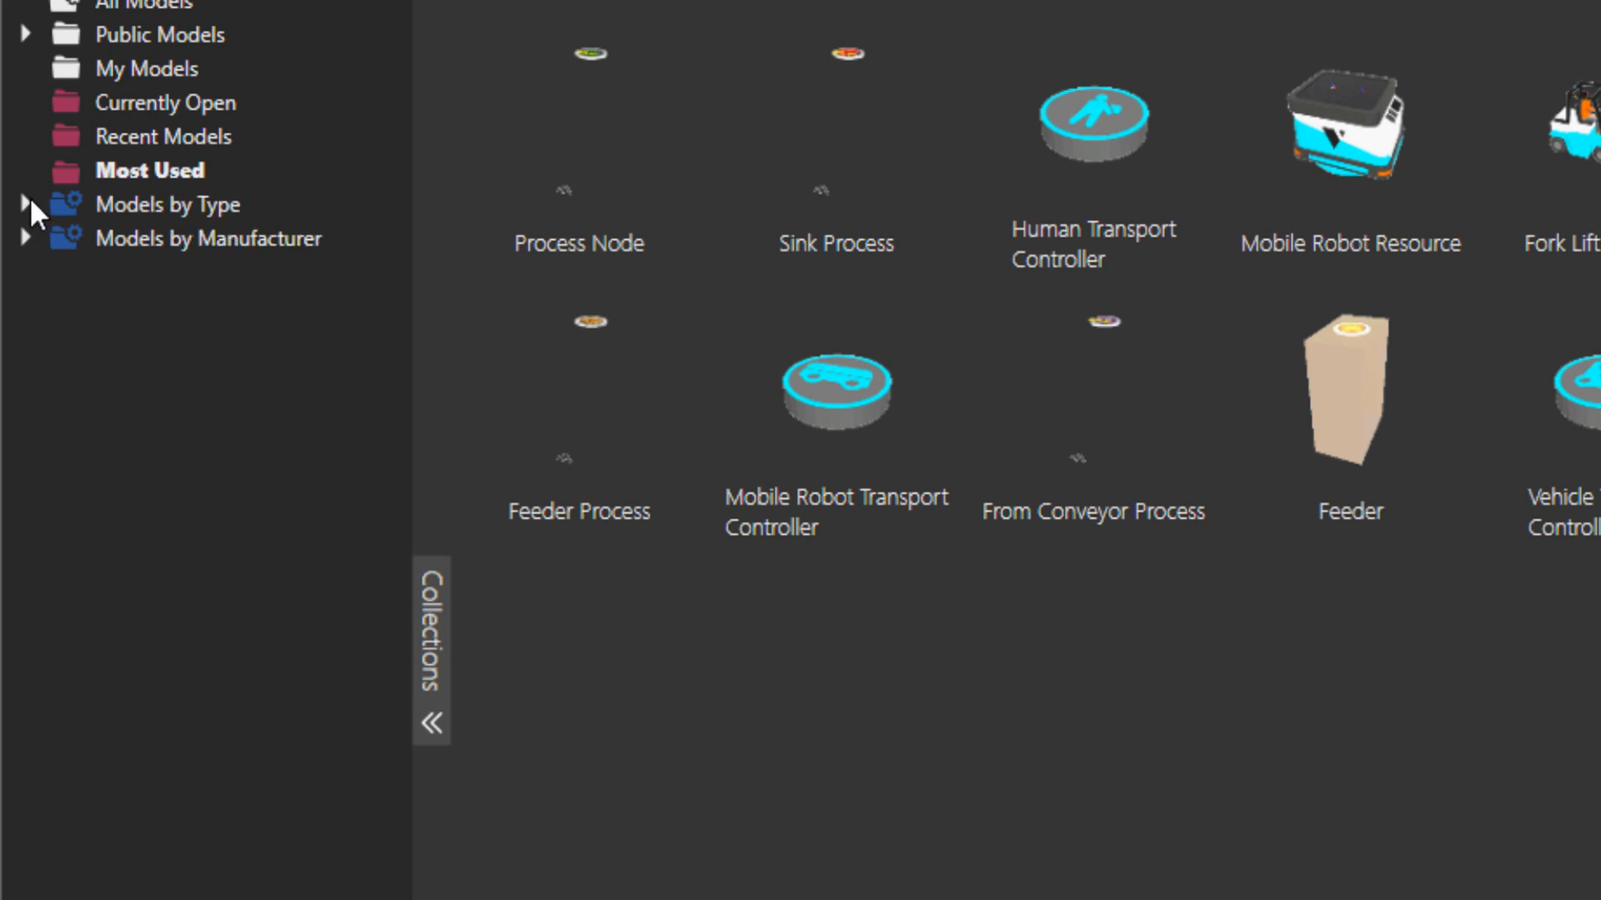
# Expand Models by Type and browse Conveyors and Demo Layouts
pyautogui.click(25, 204)
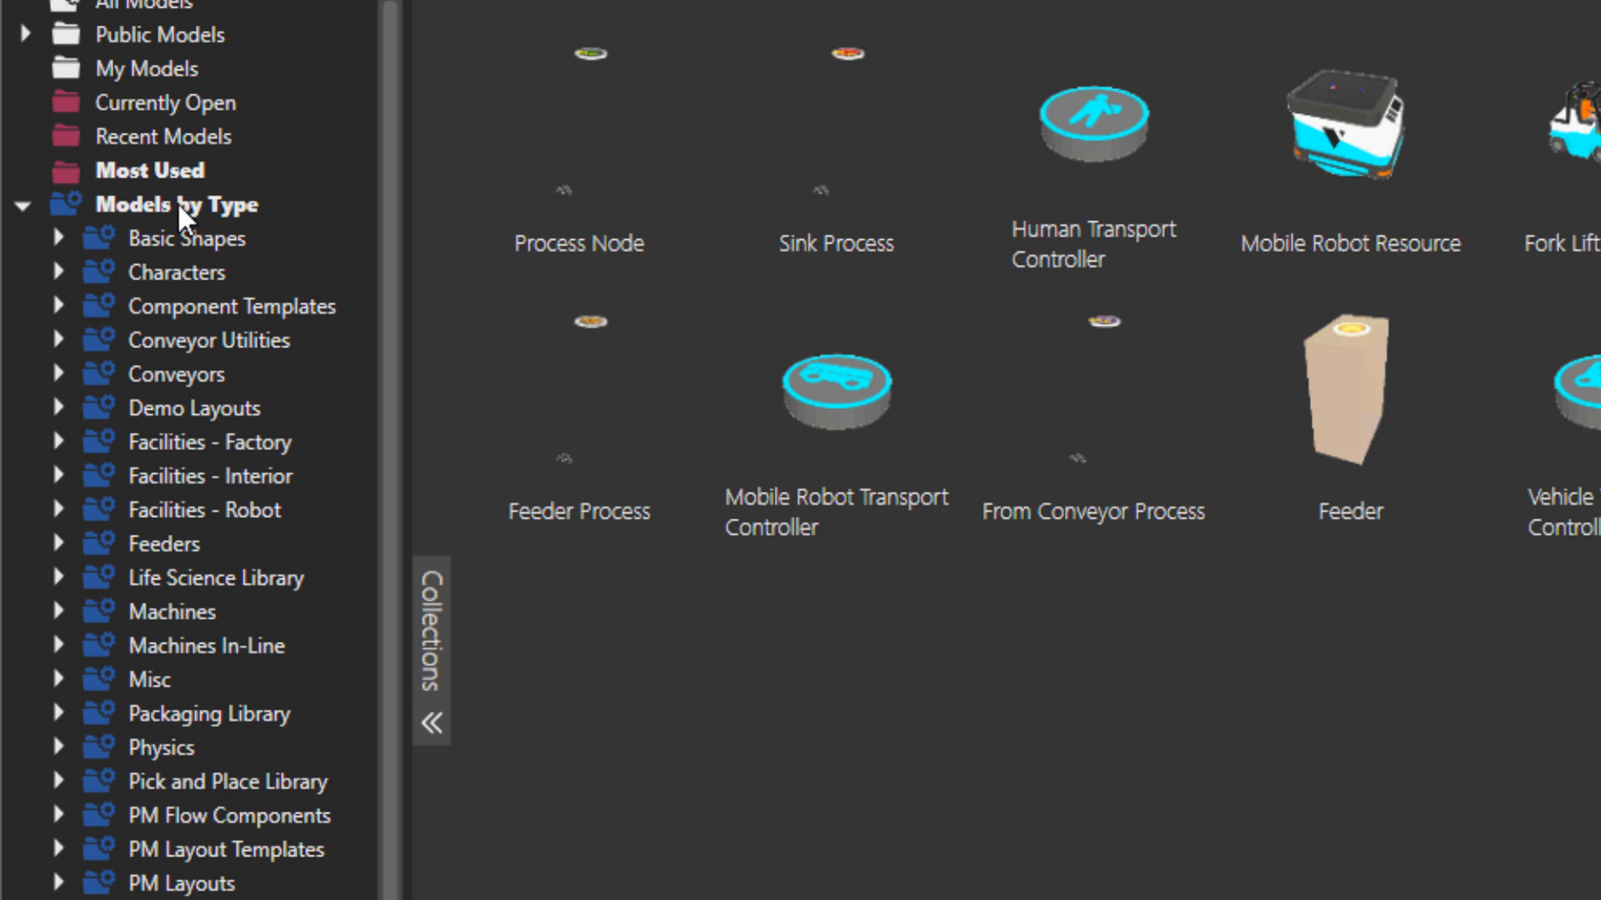
pyautogui.moveTo(187, 428)
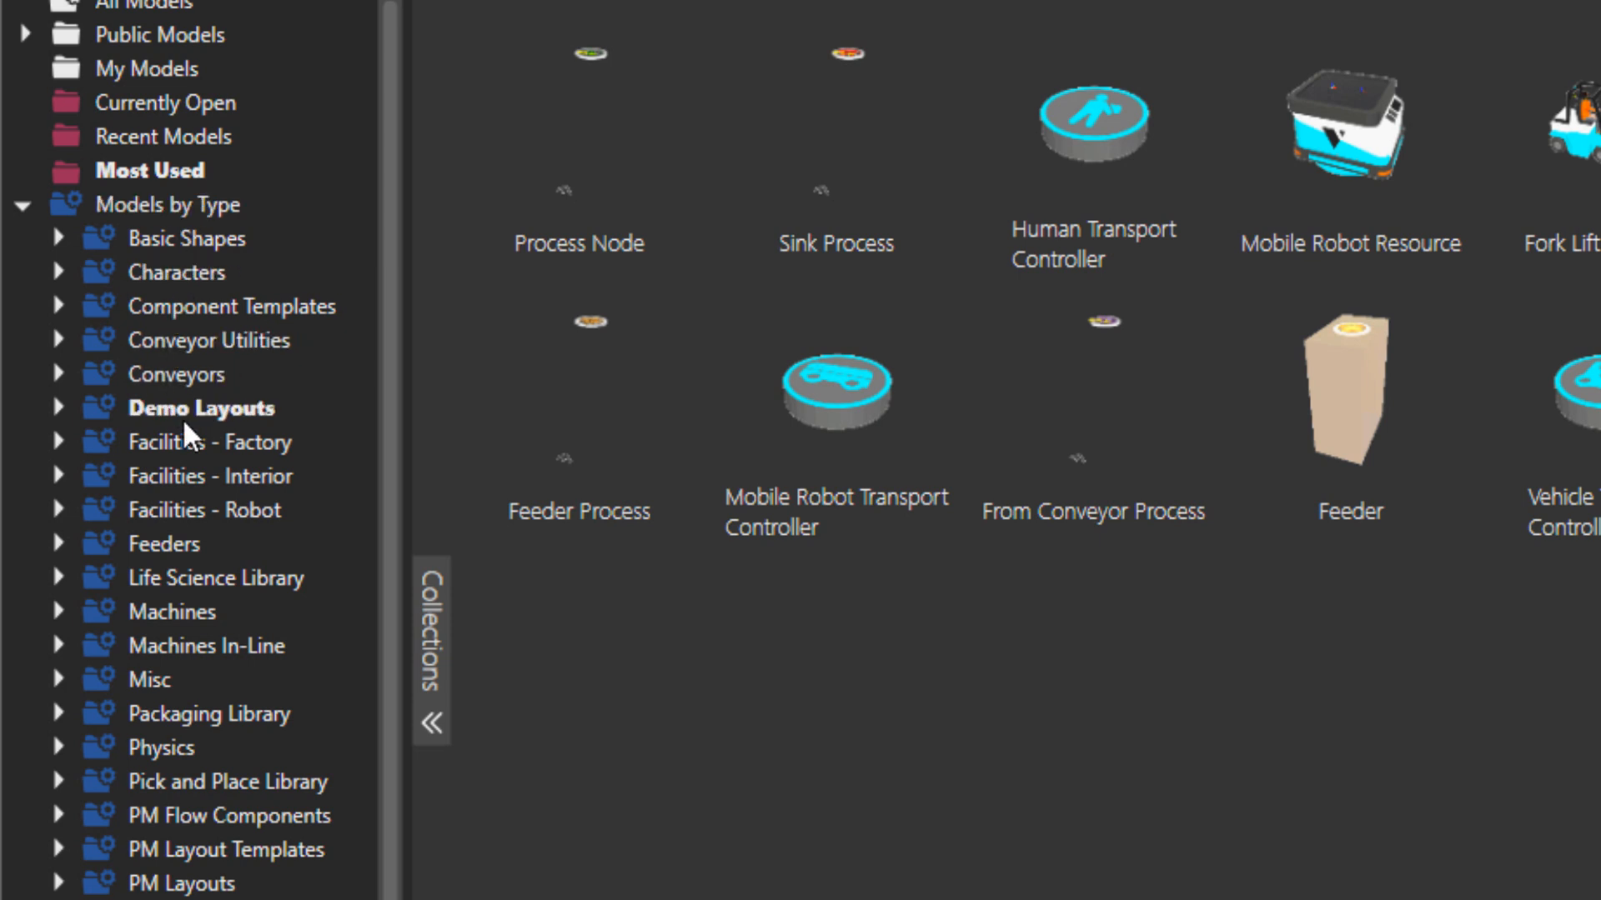
pyautogui.click(180, 374)
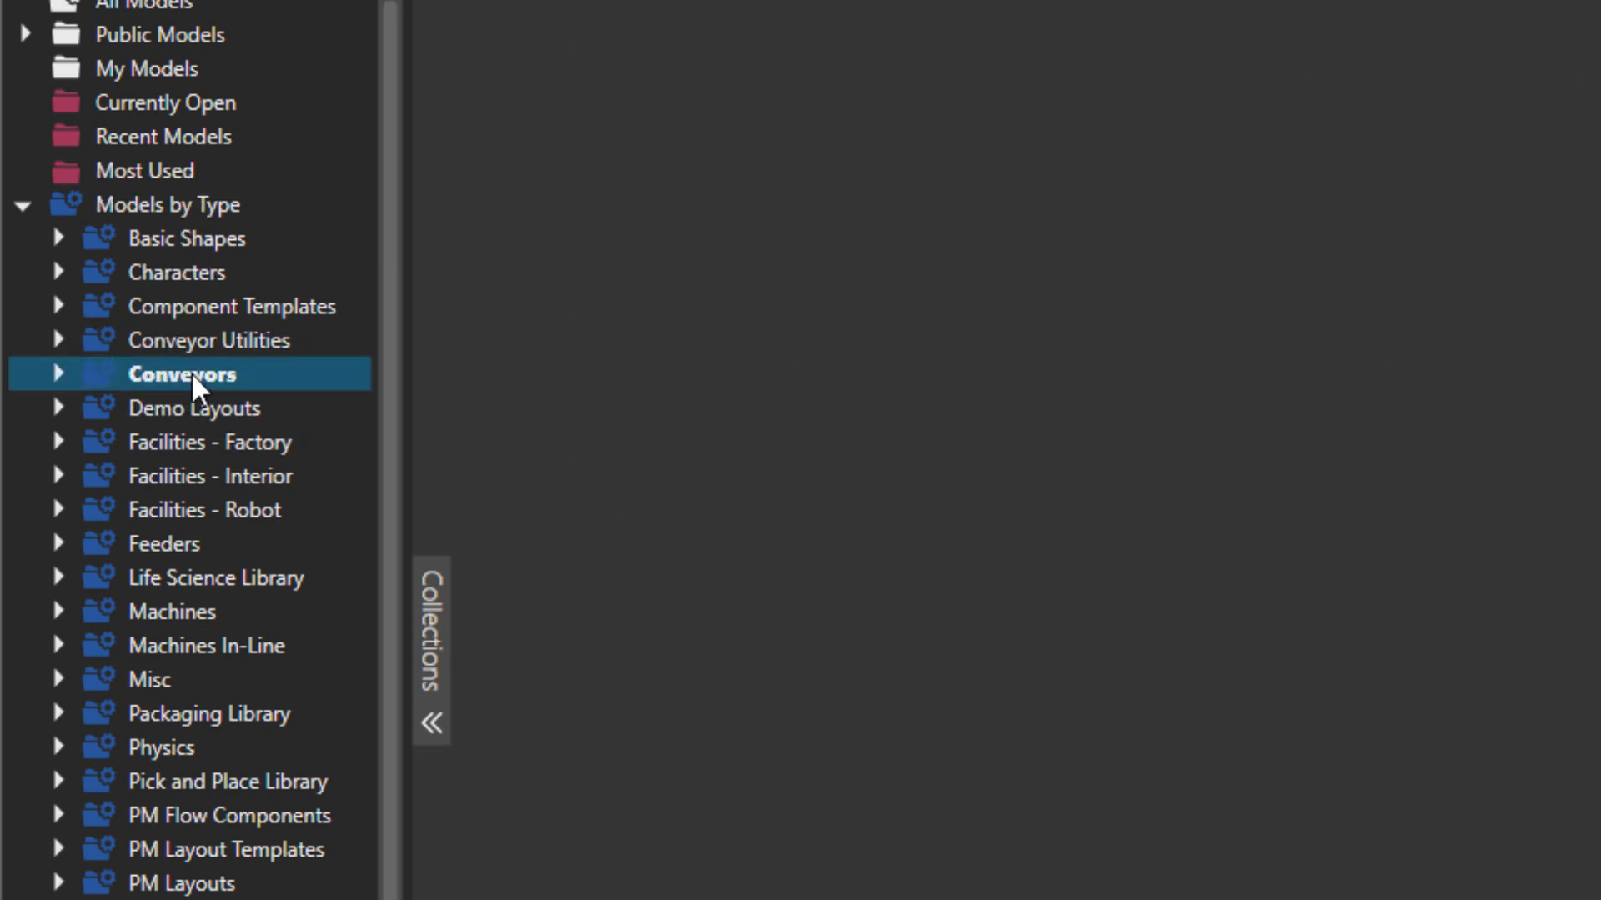
pyautogui.click(182, 374)
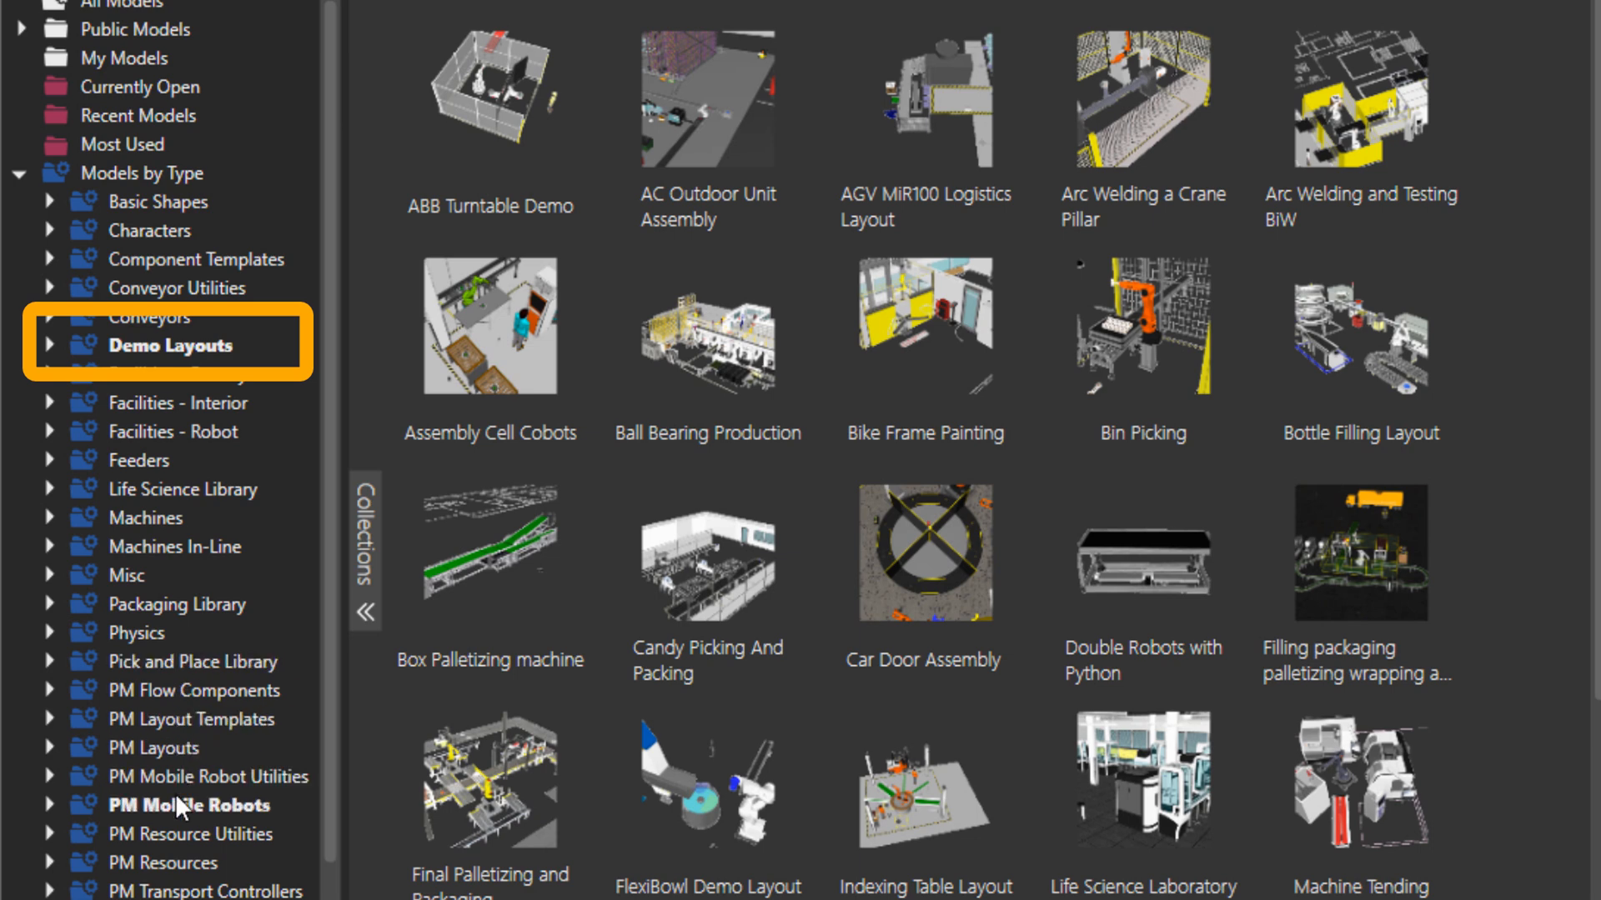
# Browse PM Layouts, PM Layout Templates and PM Flow Components
pyautogui.click(153, 747)
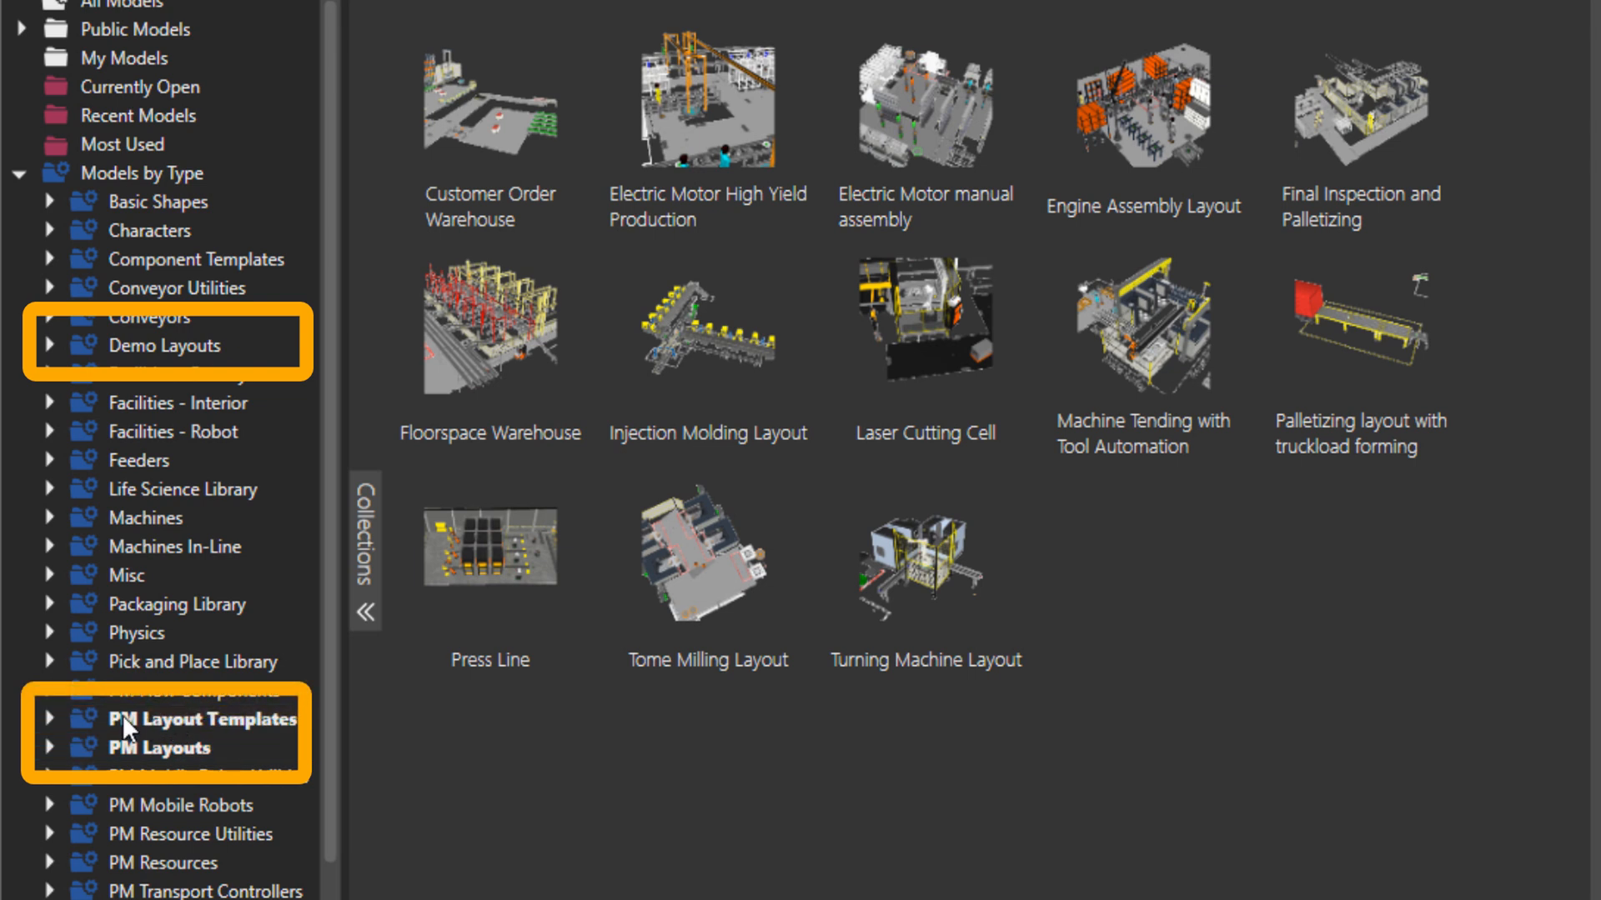
pyautogui.click(201, 719)
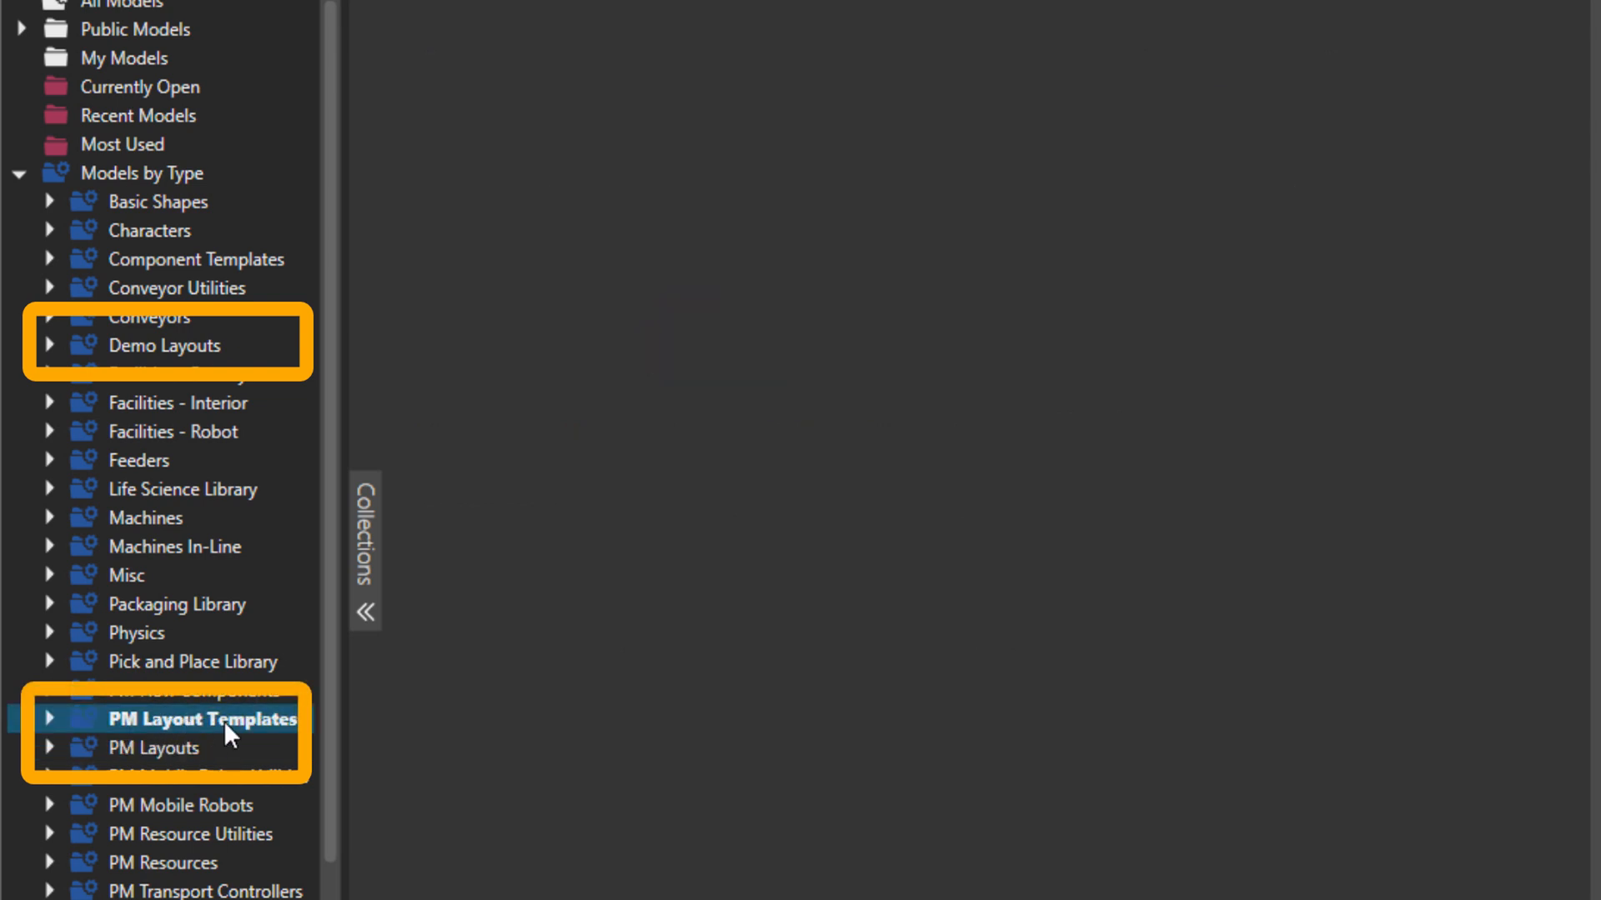
pyautogui.click(202, 718)
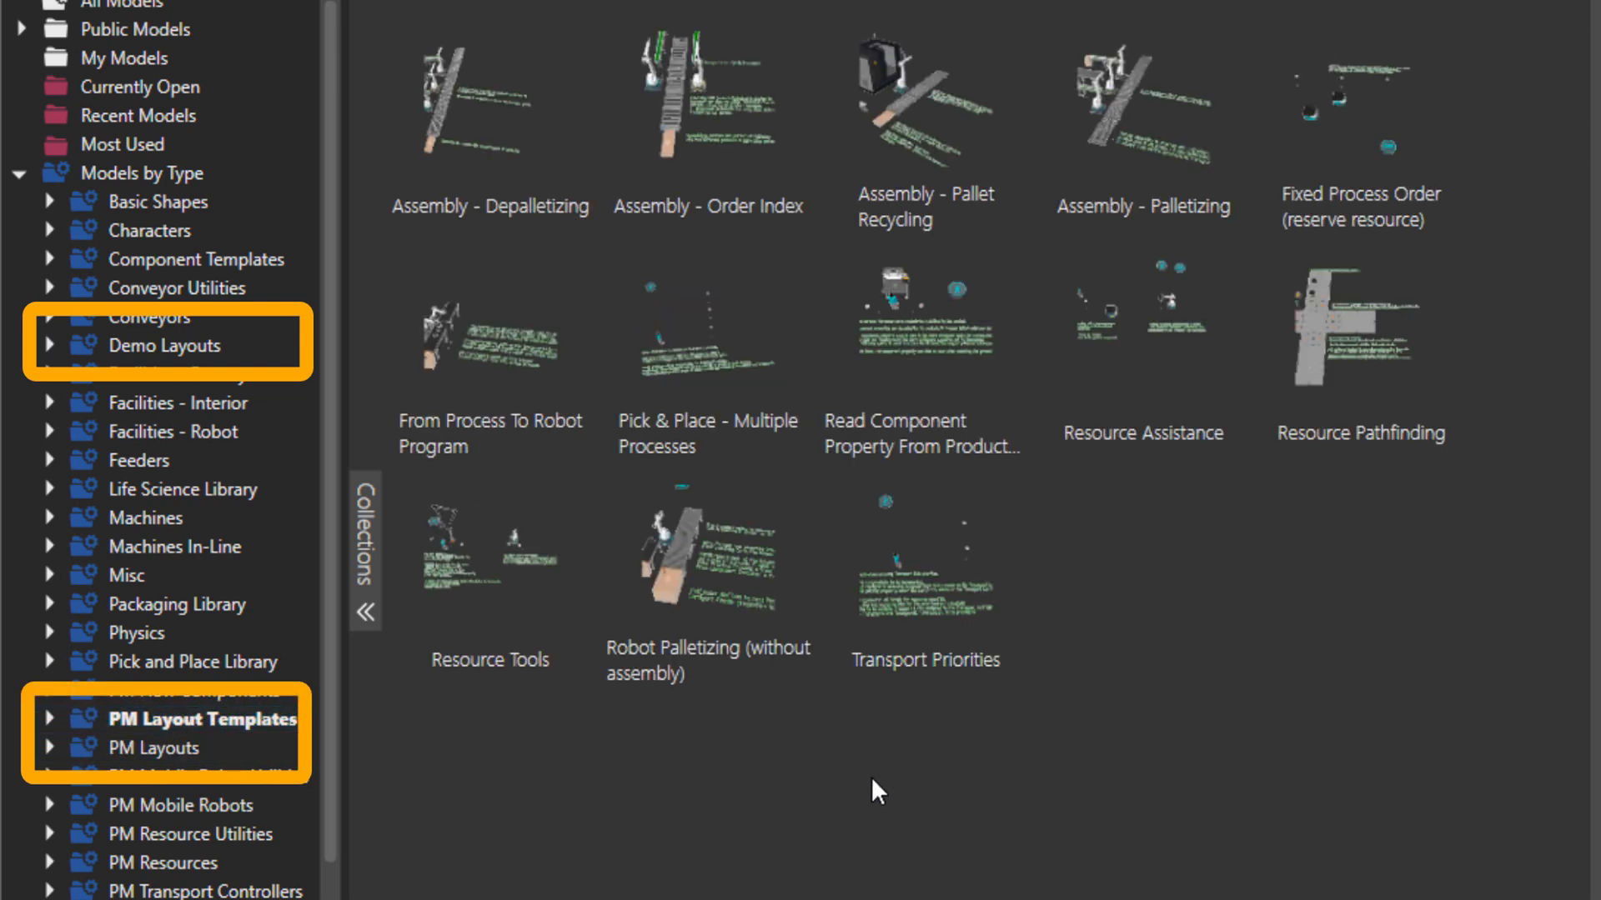
pyautogui.click(1361, 121)
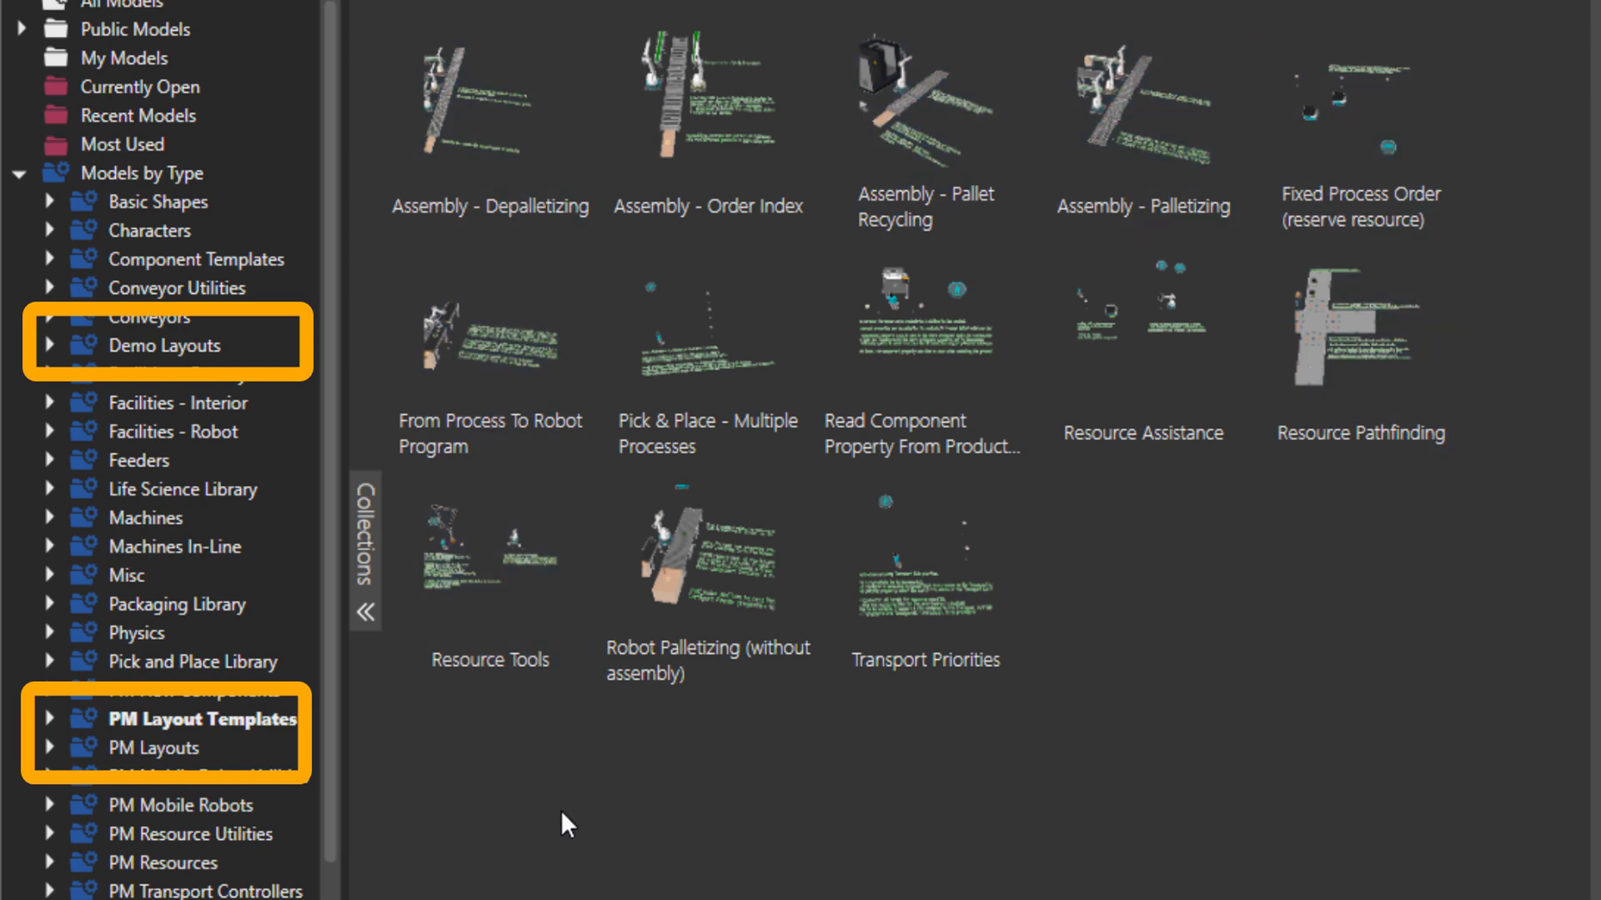
pyautogui.scroll(-3)
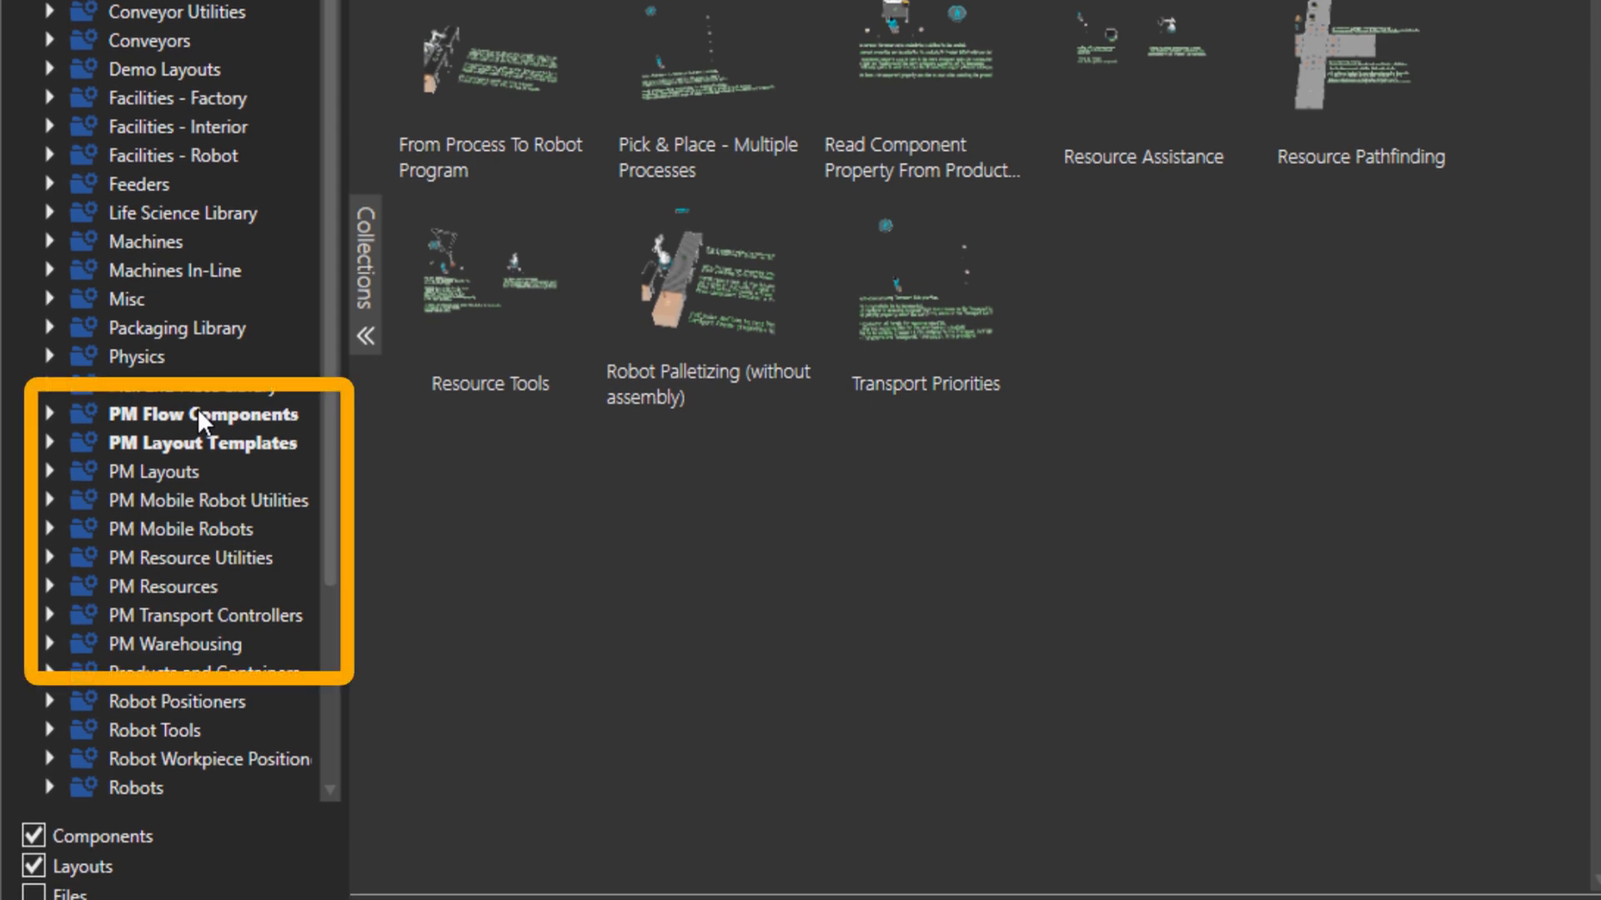
pyautogui.click(202, 413)
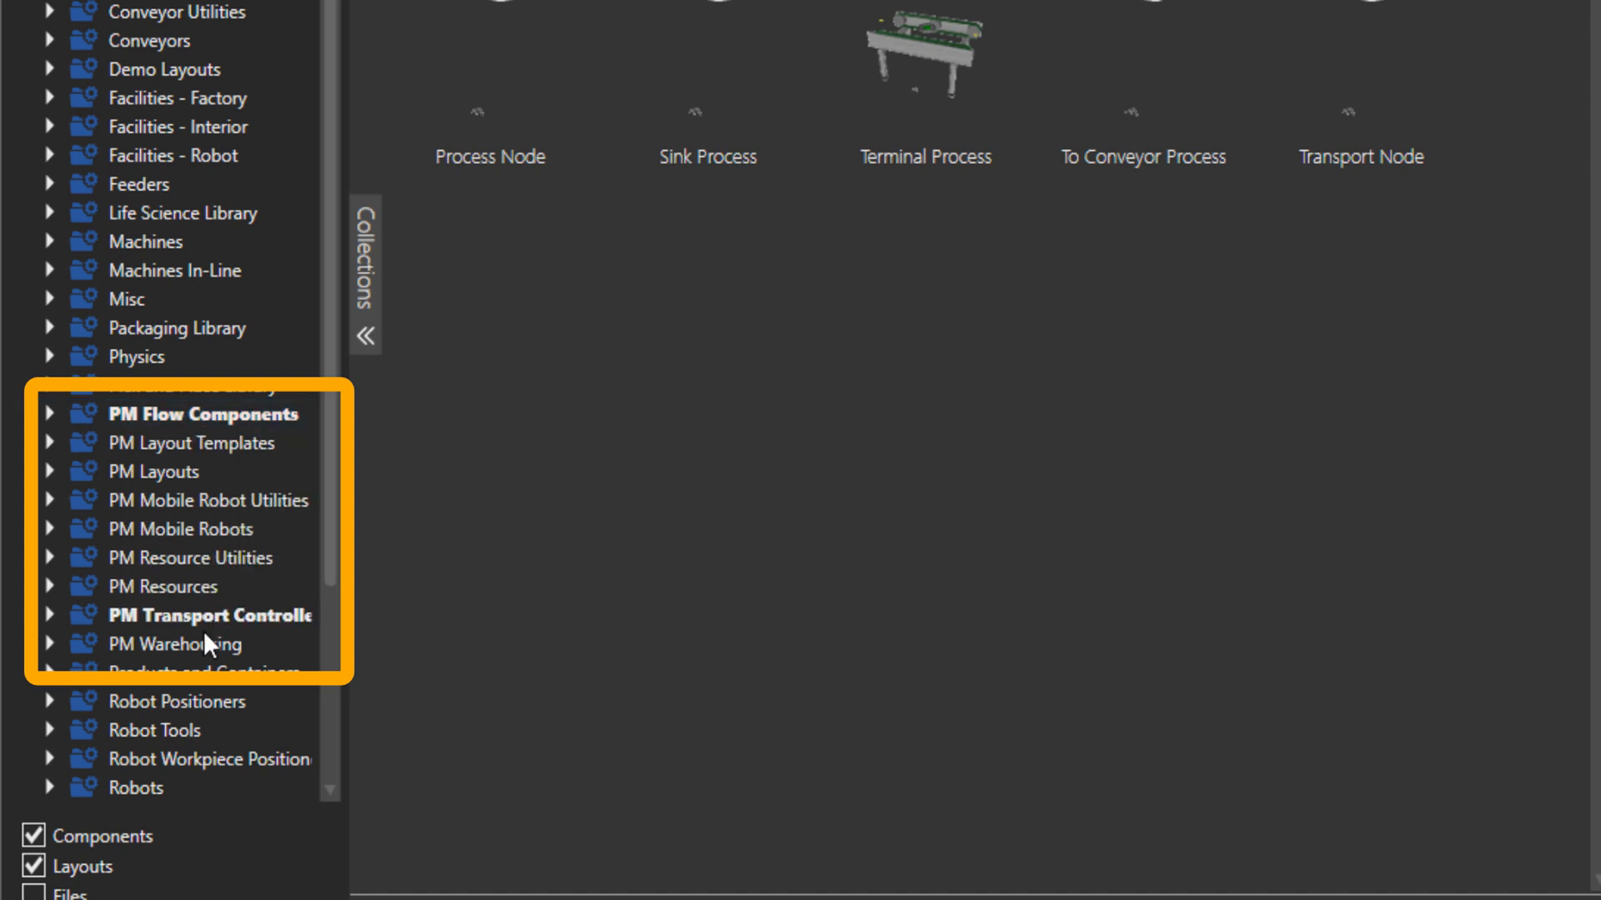
# Show the Products and Containers models such as Pallet 1200x1000 and PET Bottle
pyautogui.click(188, 672)
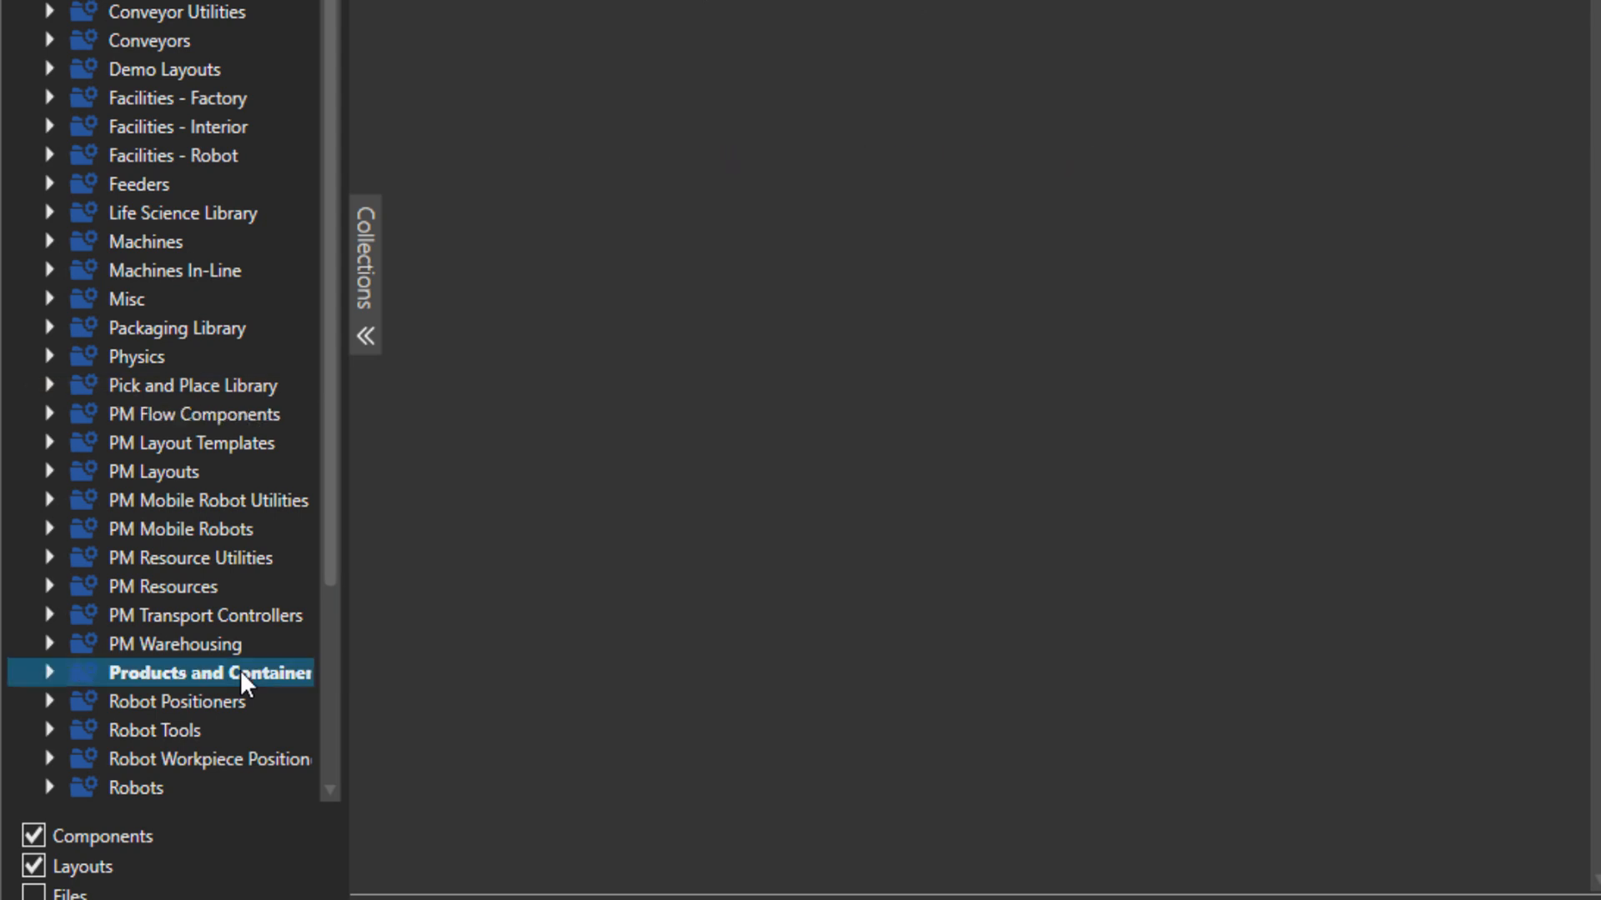
pyautogui.click(210, 672)
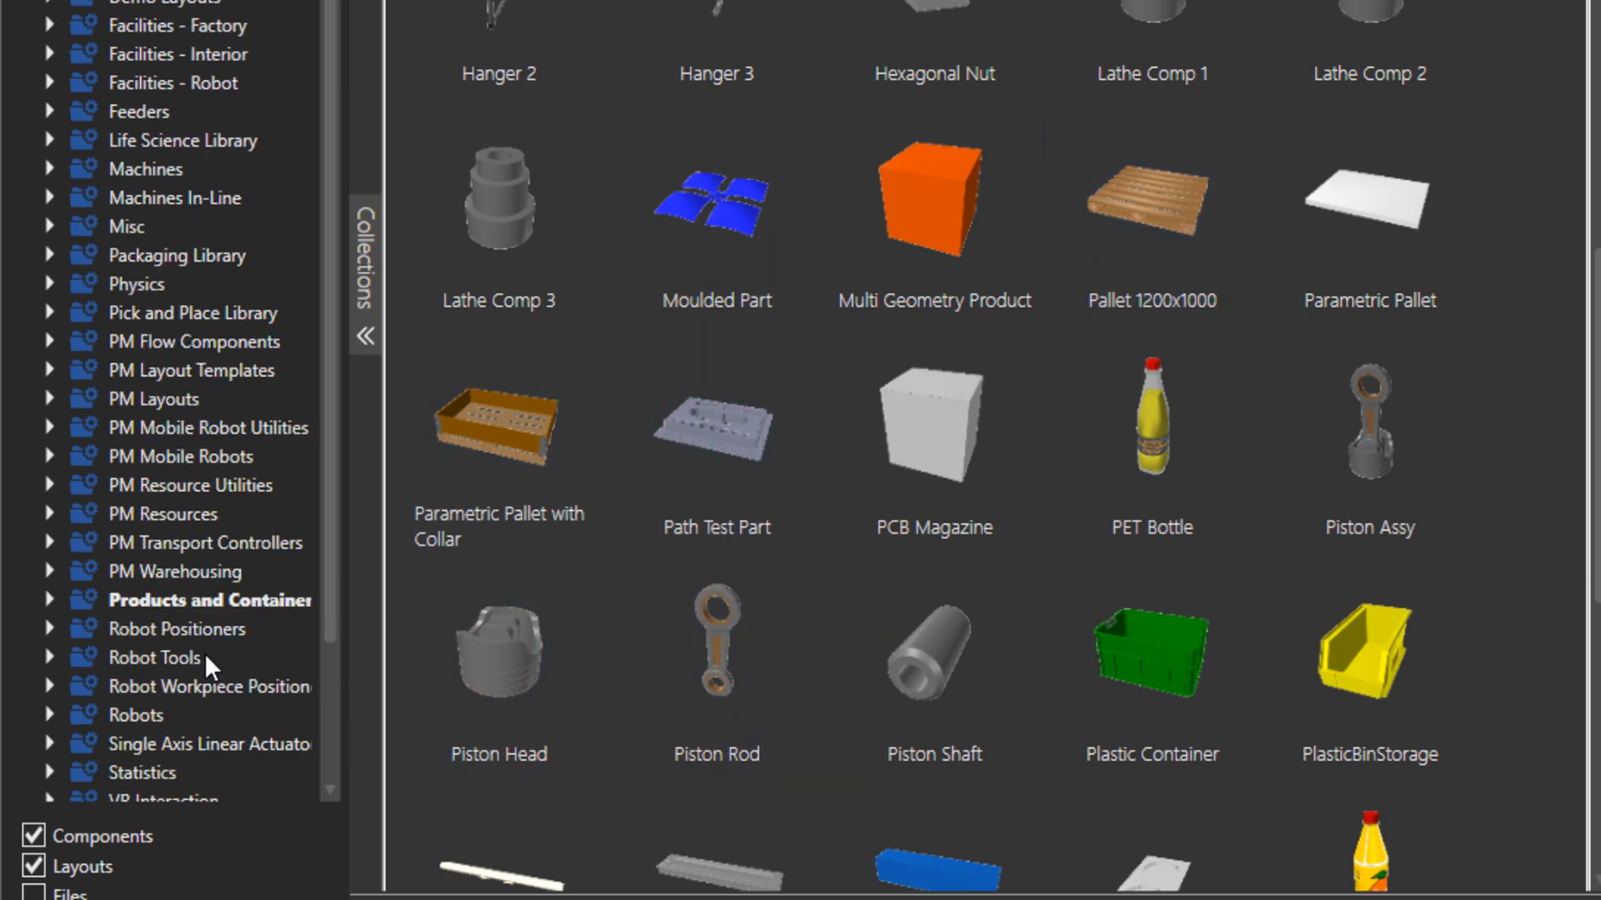
pyautogui.moveTo(331, 427)
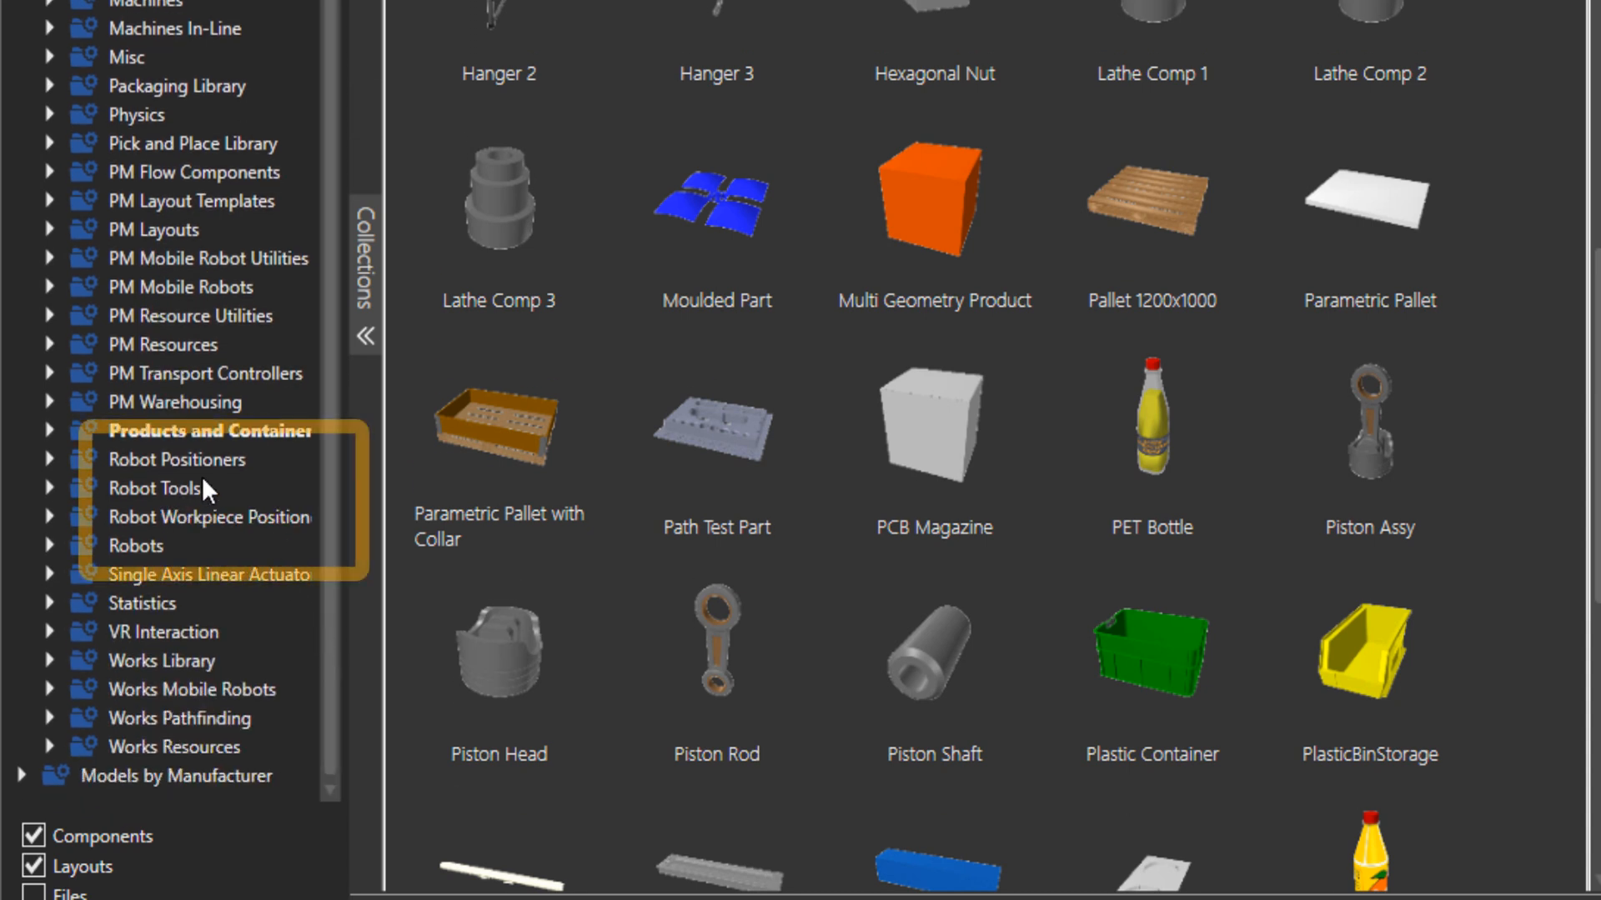
pyautogui.click(210, 516)
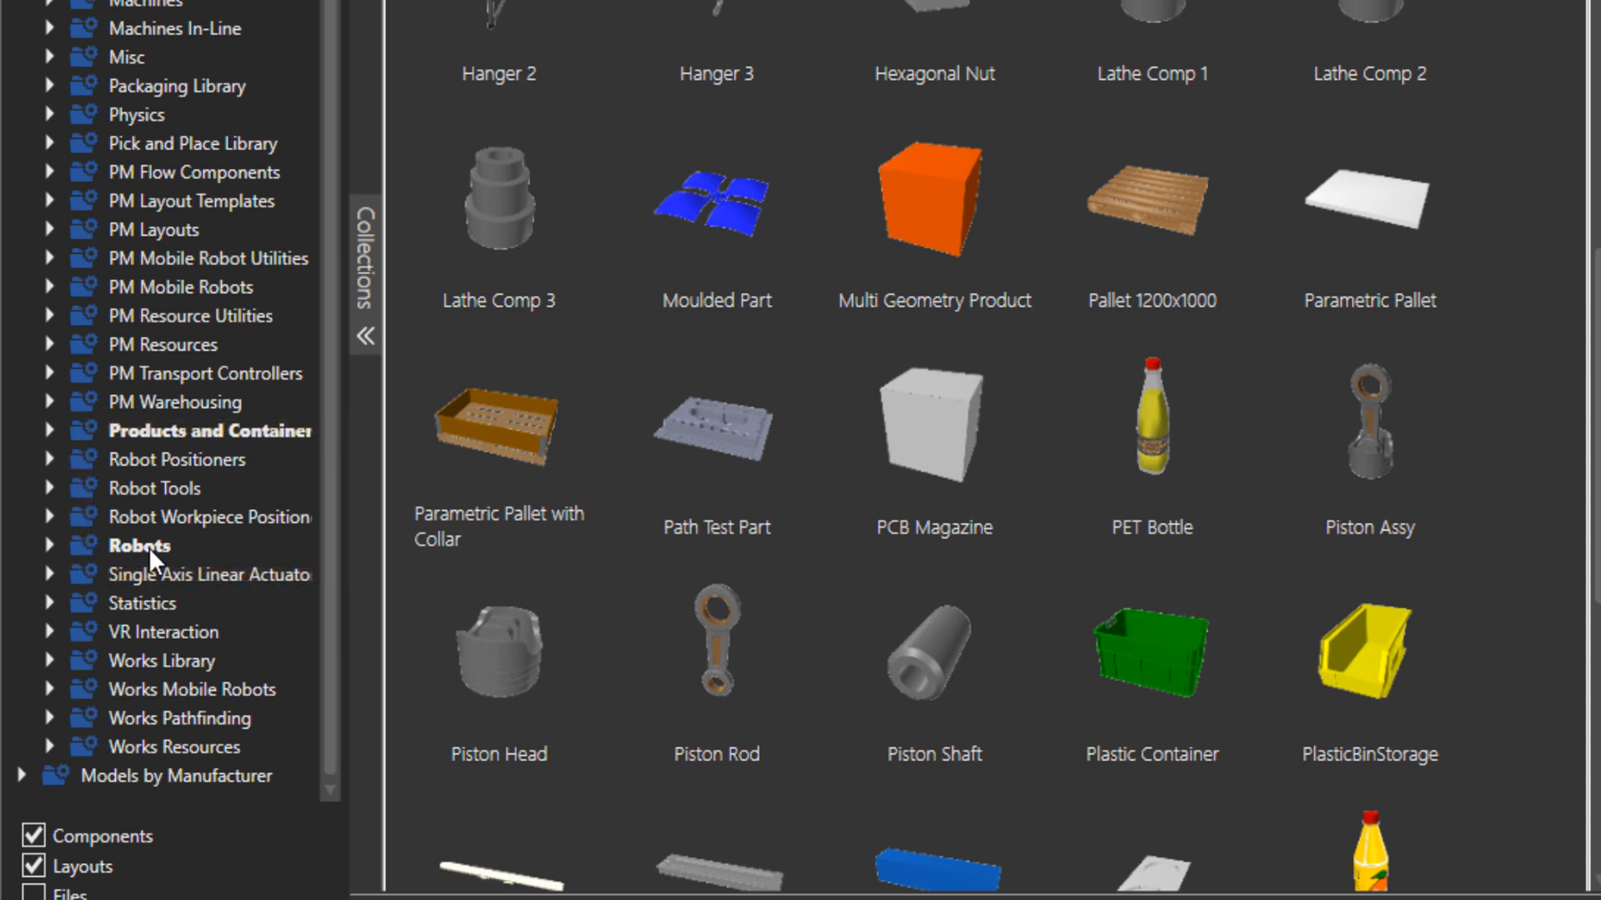
pyautogui.moveTo(150, 604)
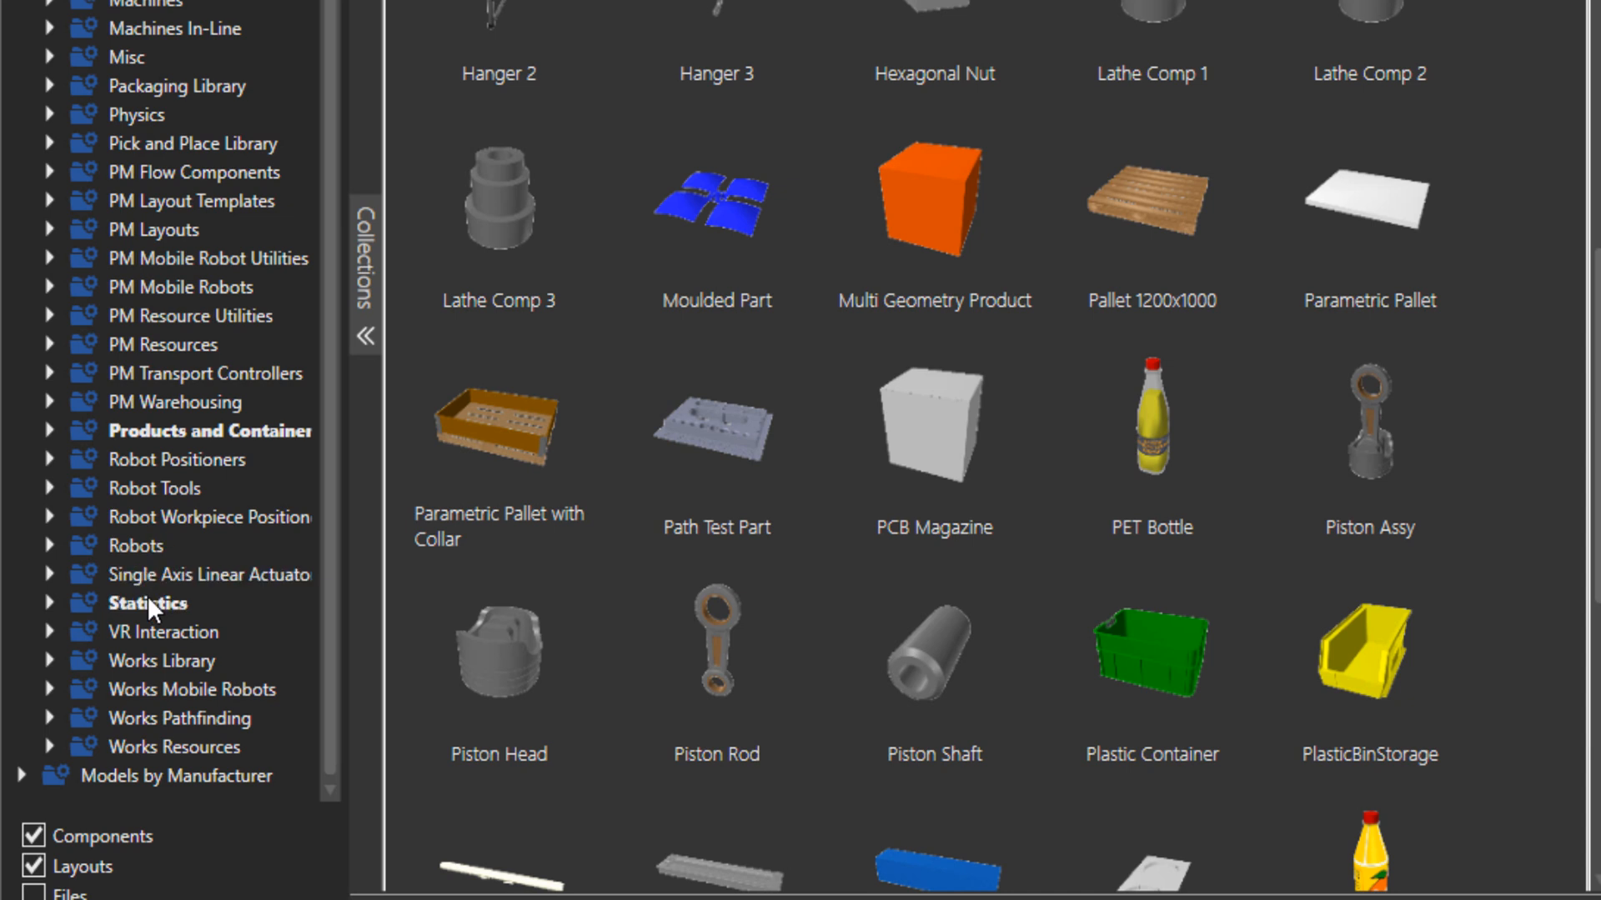
# Show the Statistics models, then the VR Interaction collection with its example layout
pyautogui.click(148, 602)
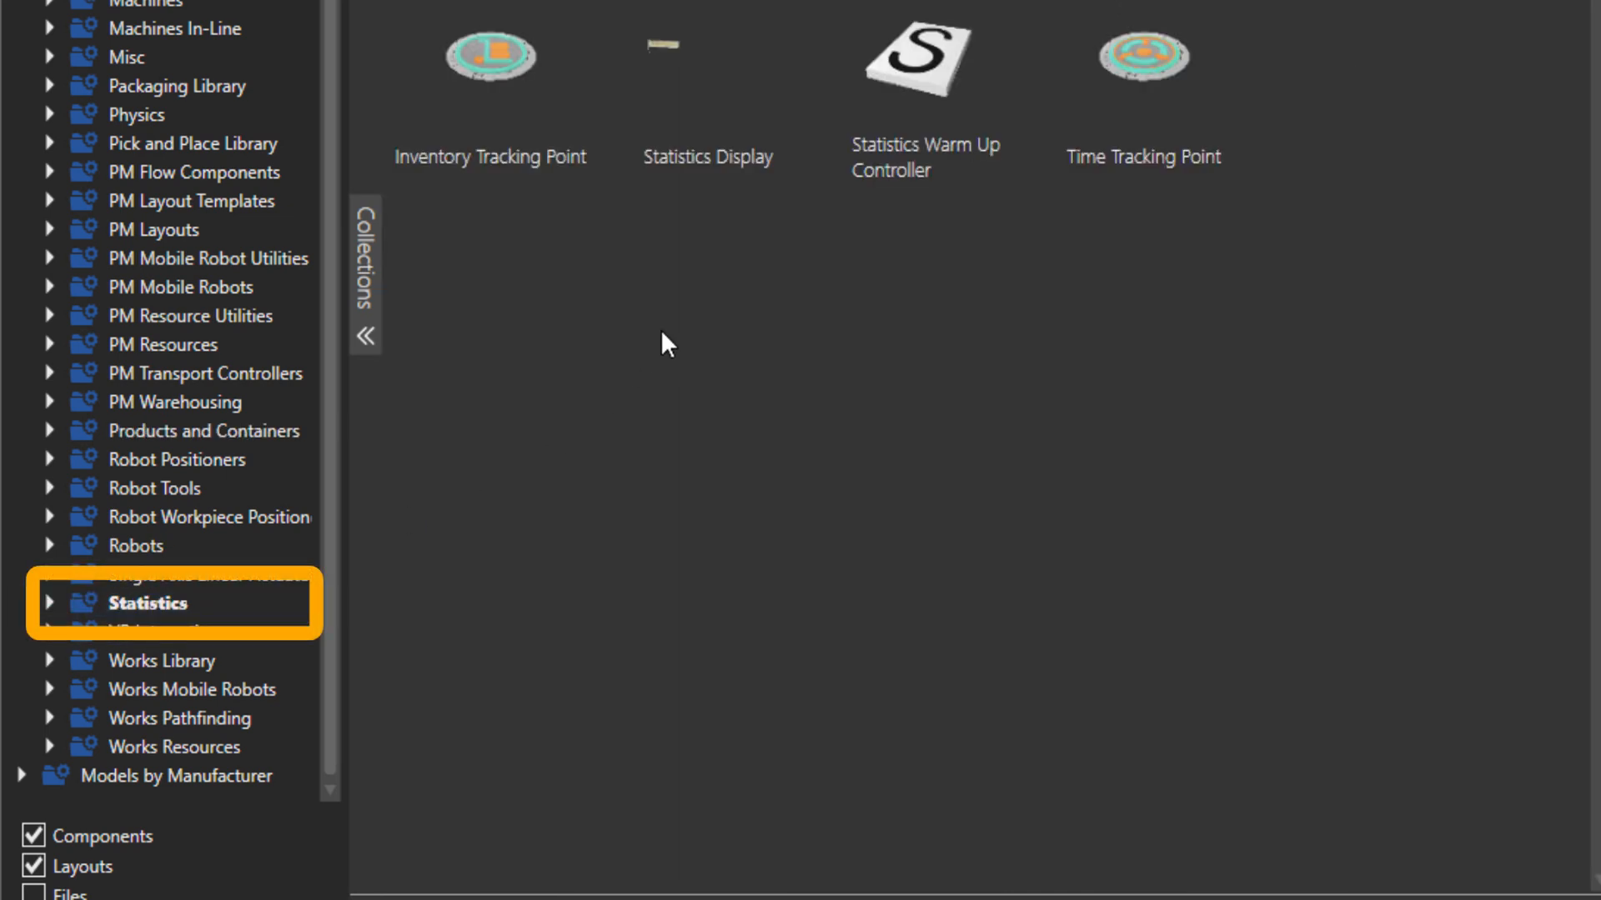
pyautogui.moveTo(1011, 320)
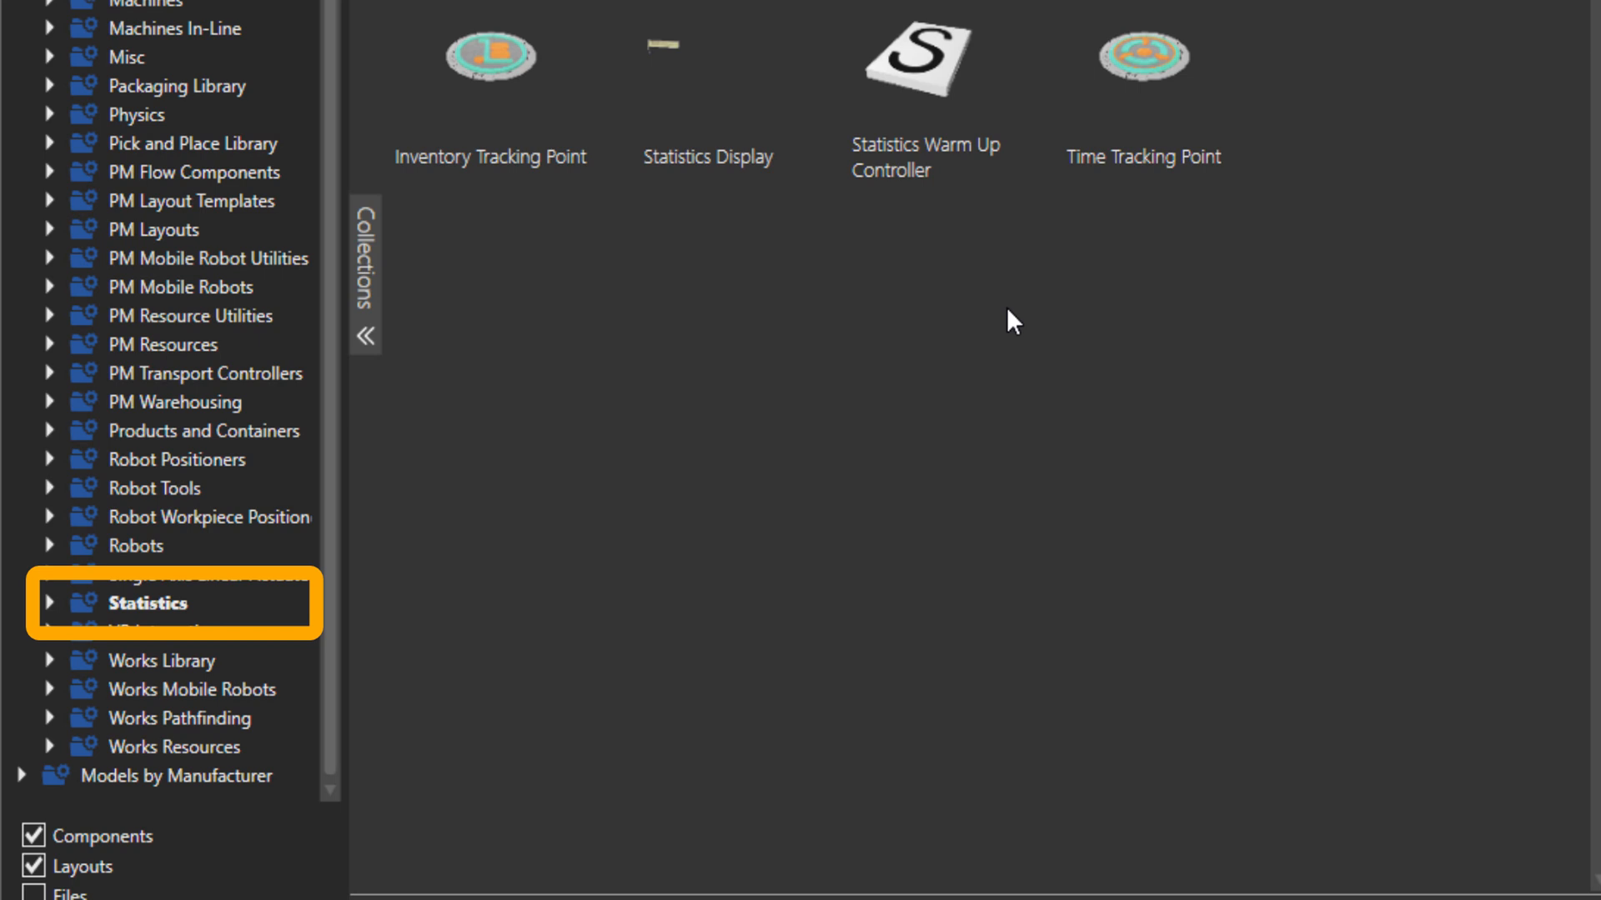
pyautogui.moveTo(553, 290)
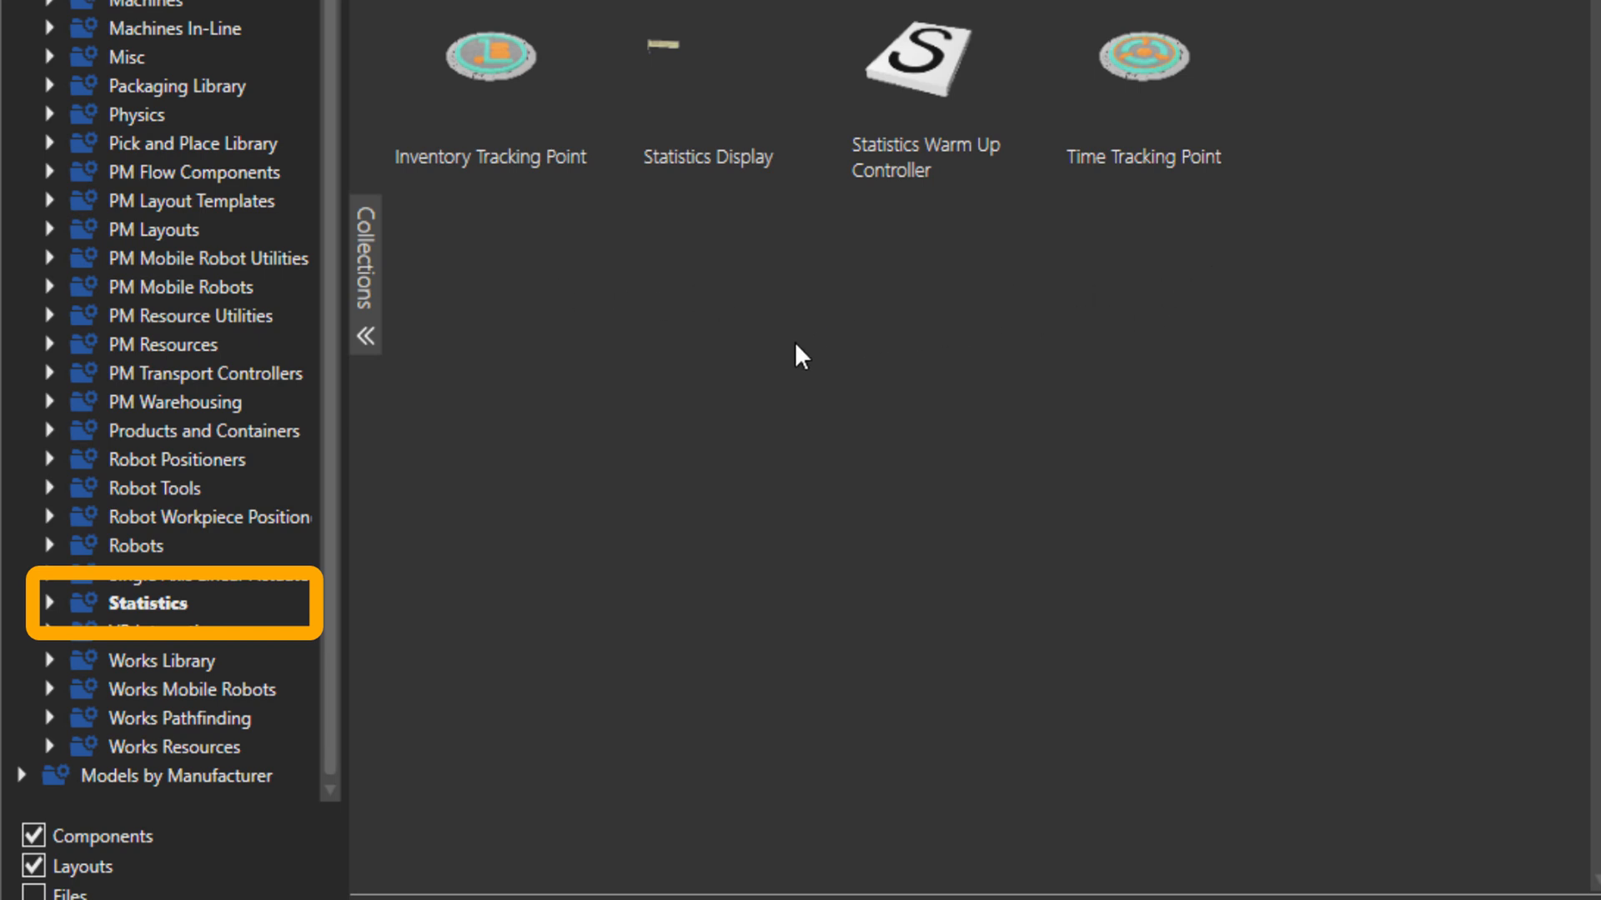
pyautogui.moveTo(761, 408)
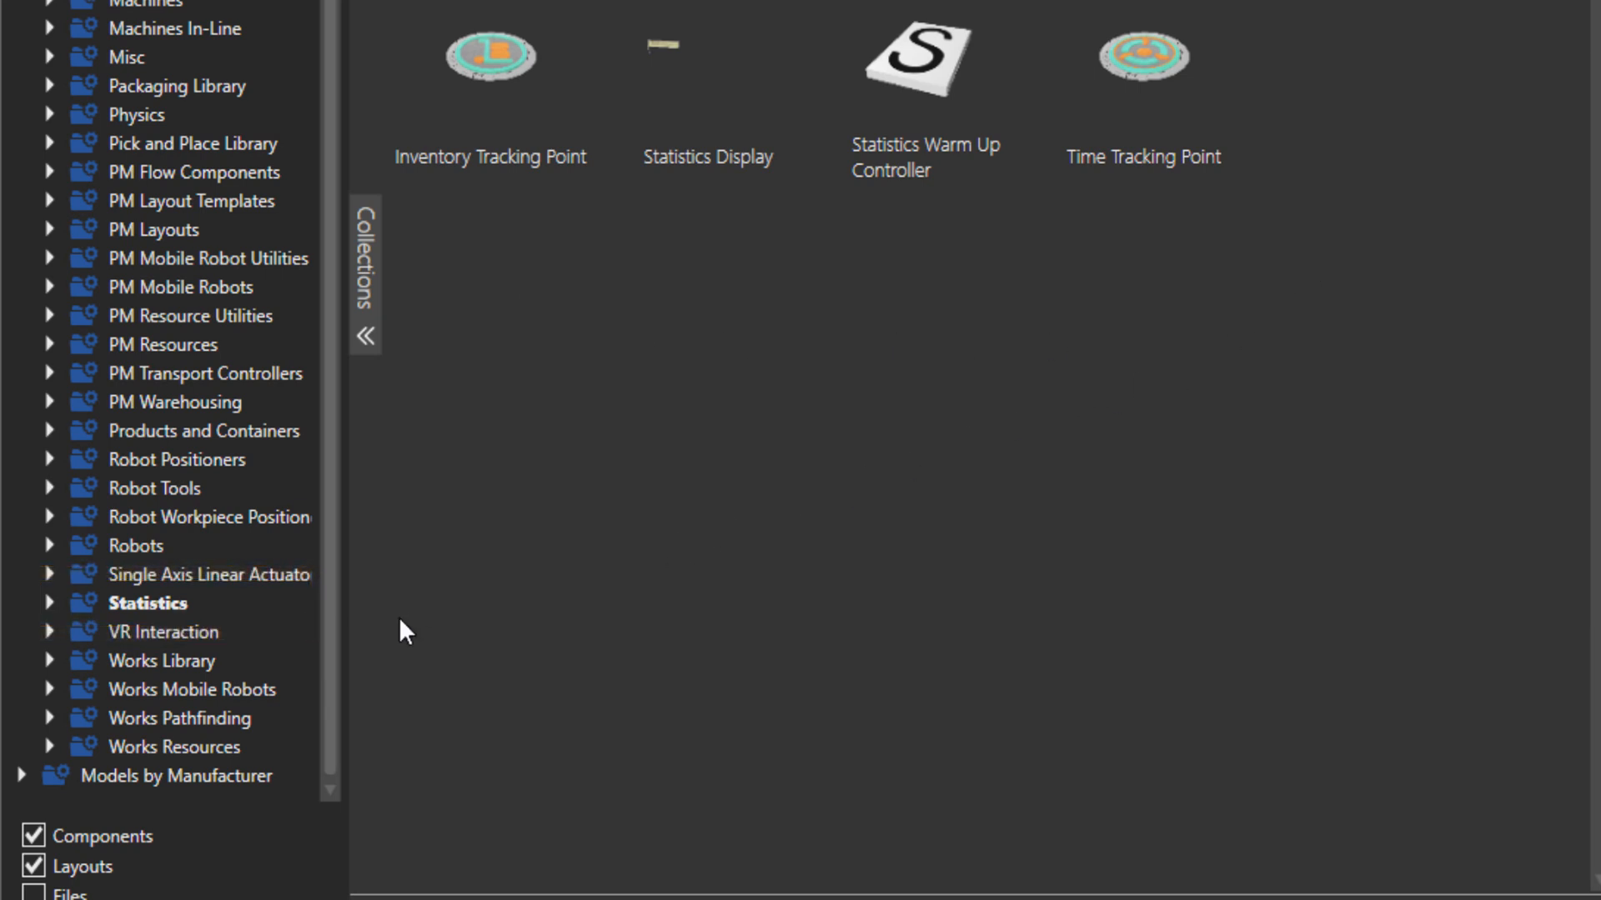
pyautogui.click(163, 630)
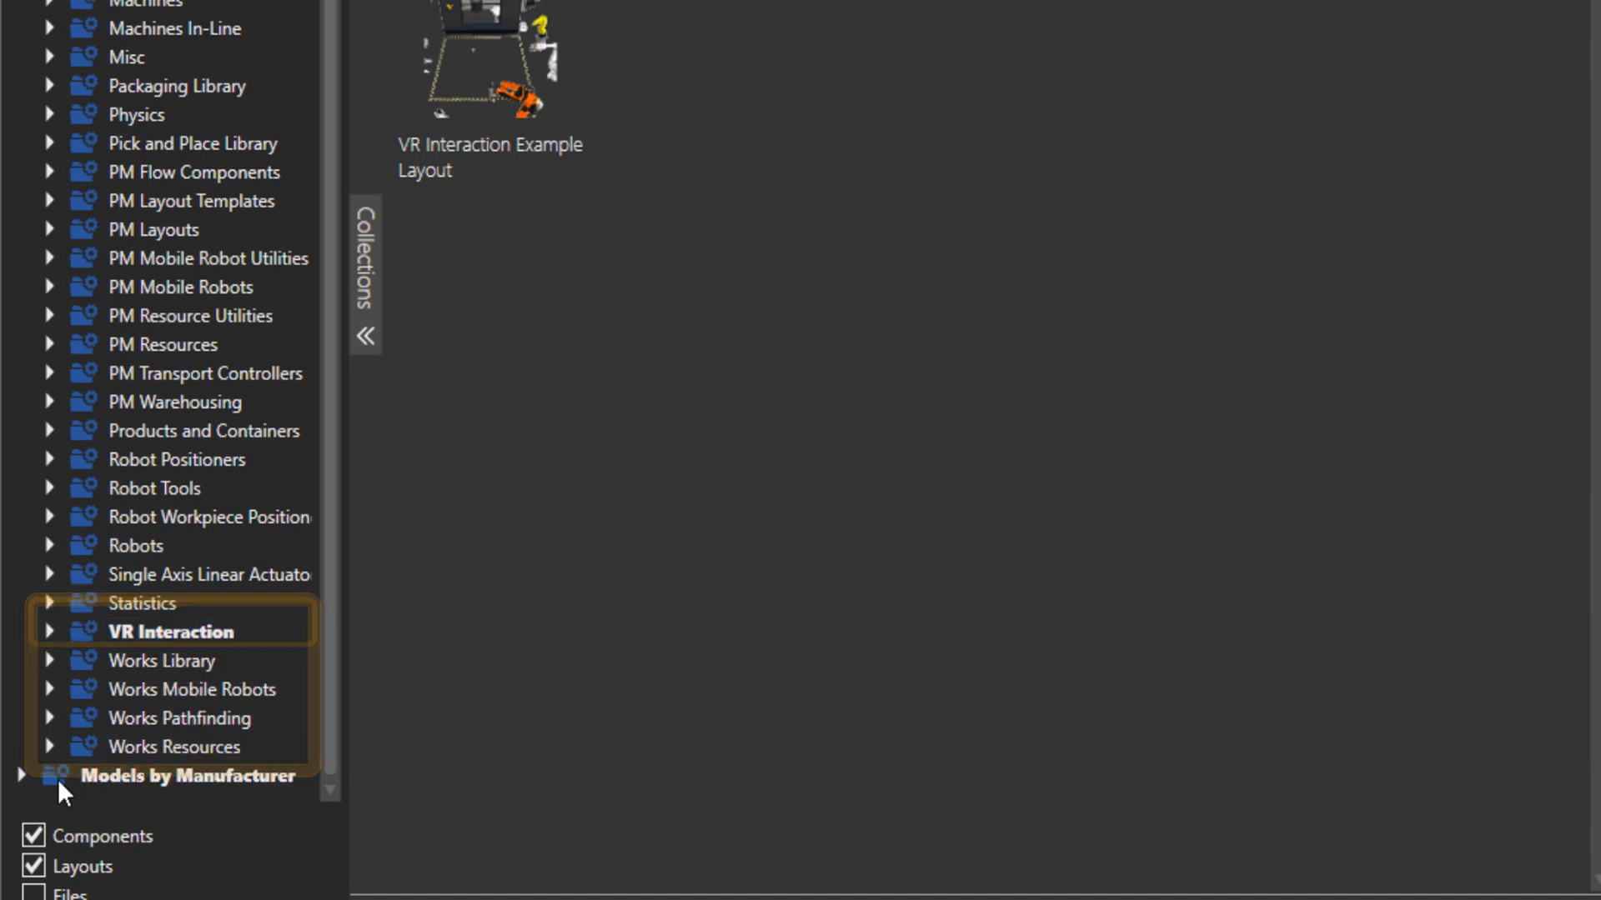
# Expand Models by Manufacturer and the Visual Components entry to list its categories
pyautogui.click(20, 775)
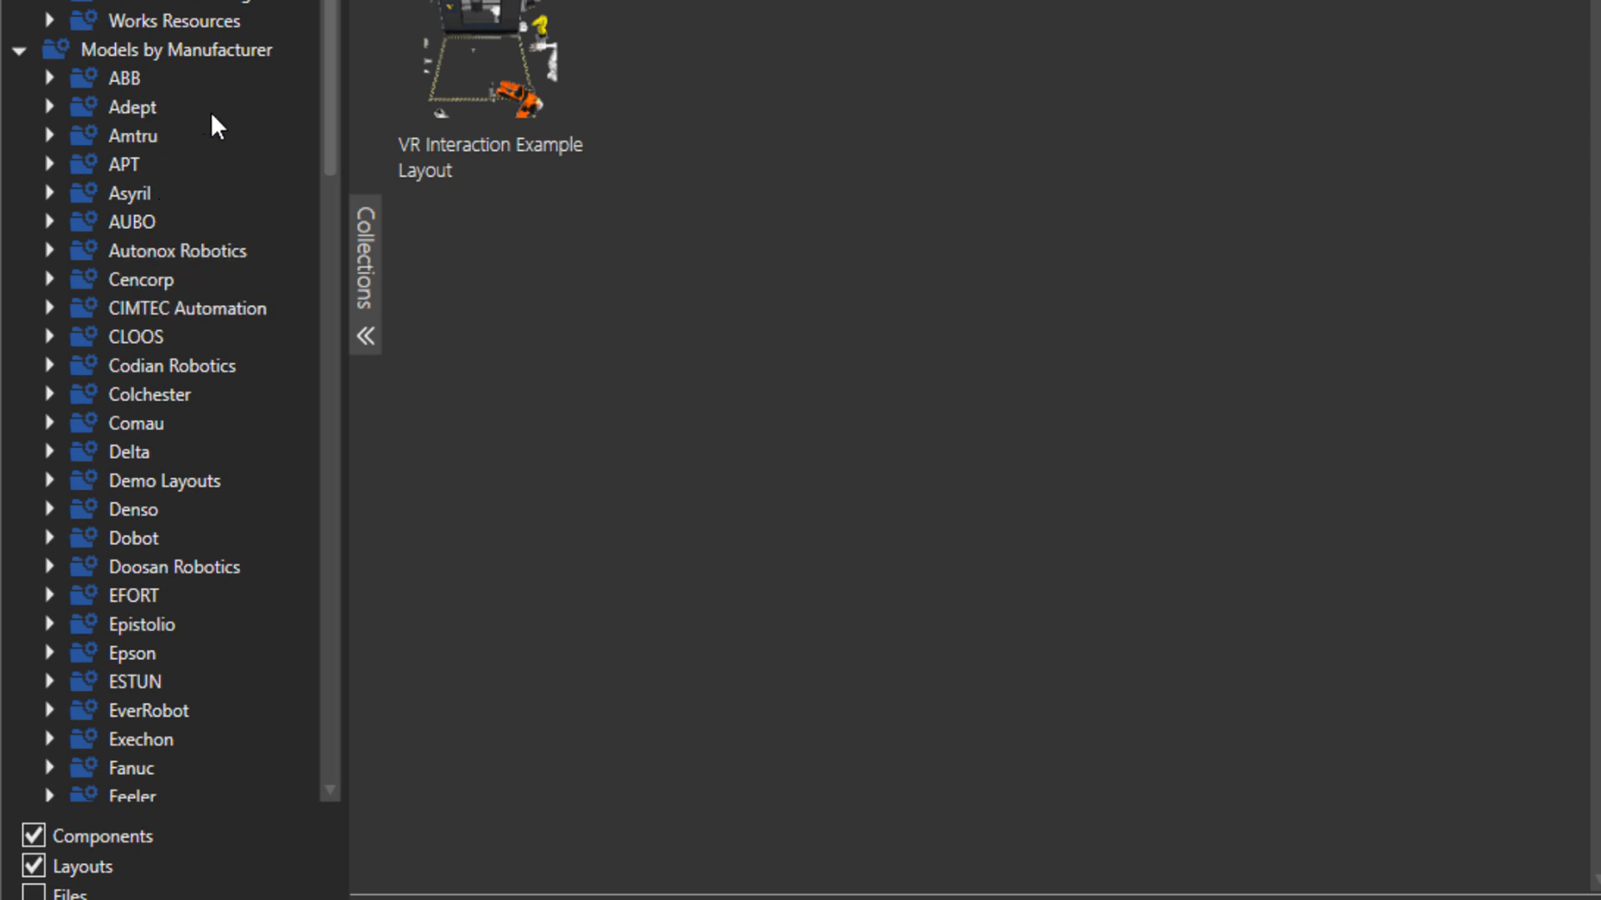
pyautogui.scroll(-3)
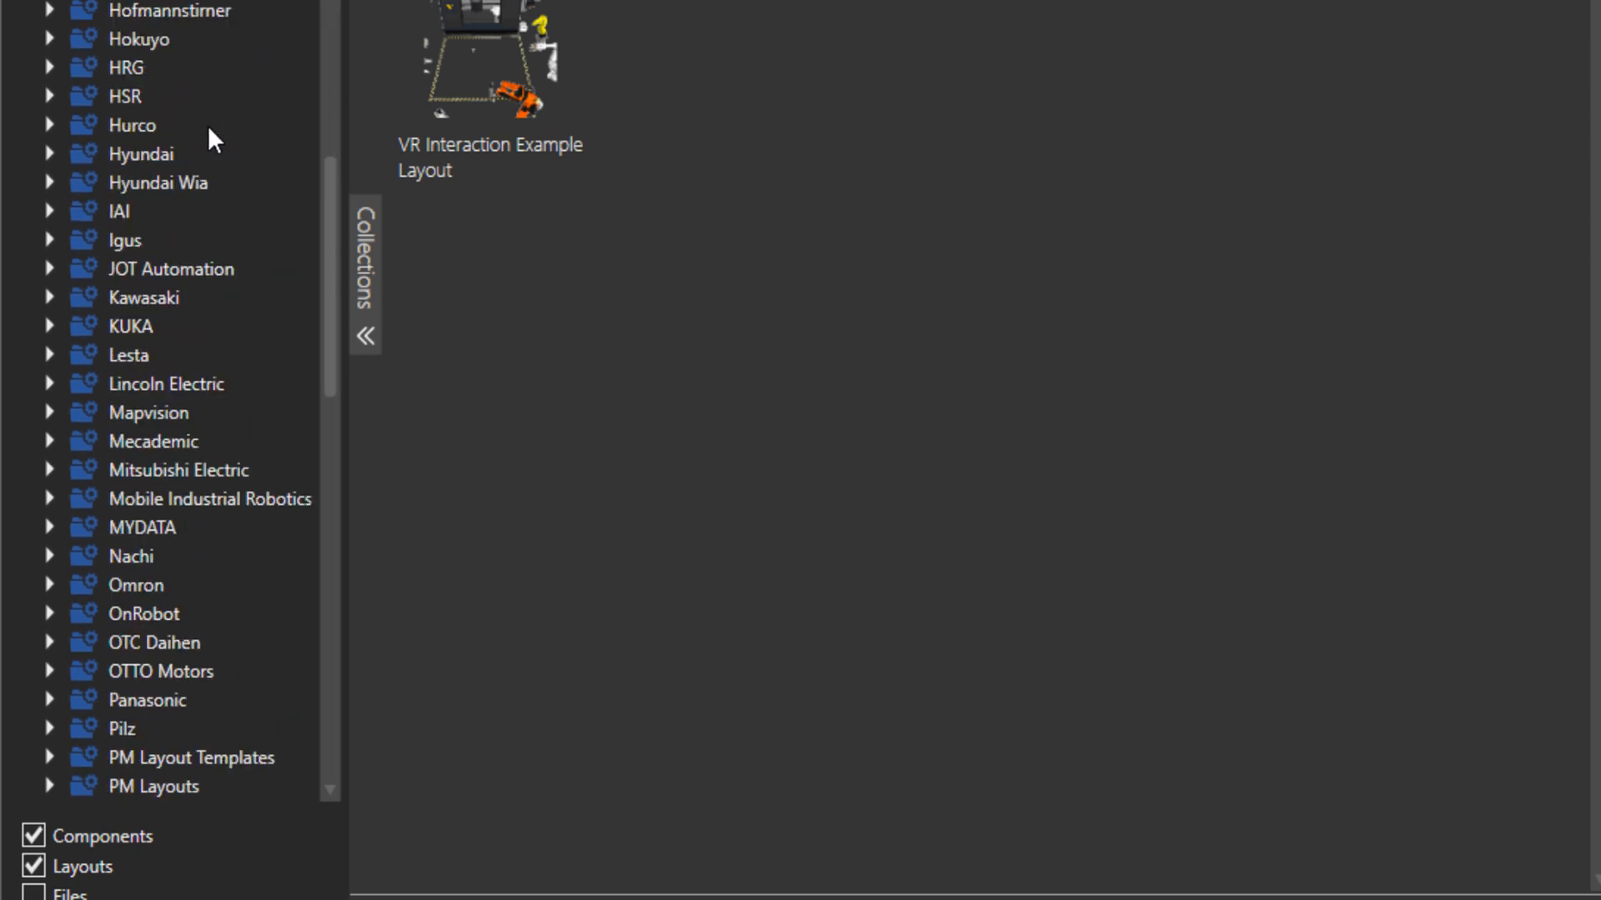
pyautogui.click(48, 168)
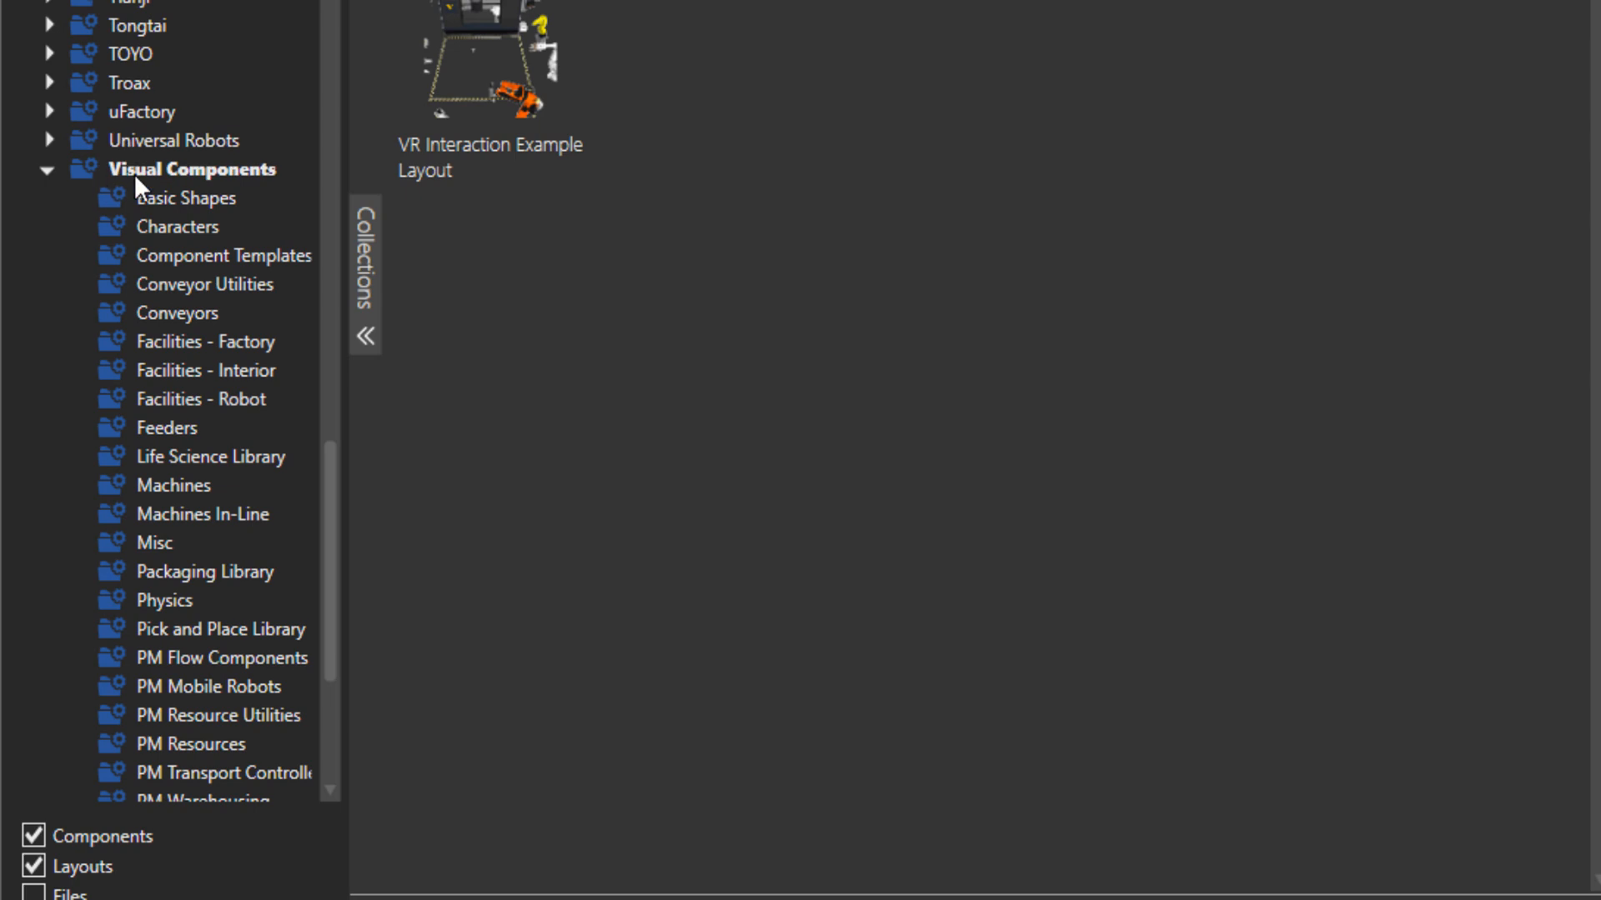
pyautogui.click(46, 170)
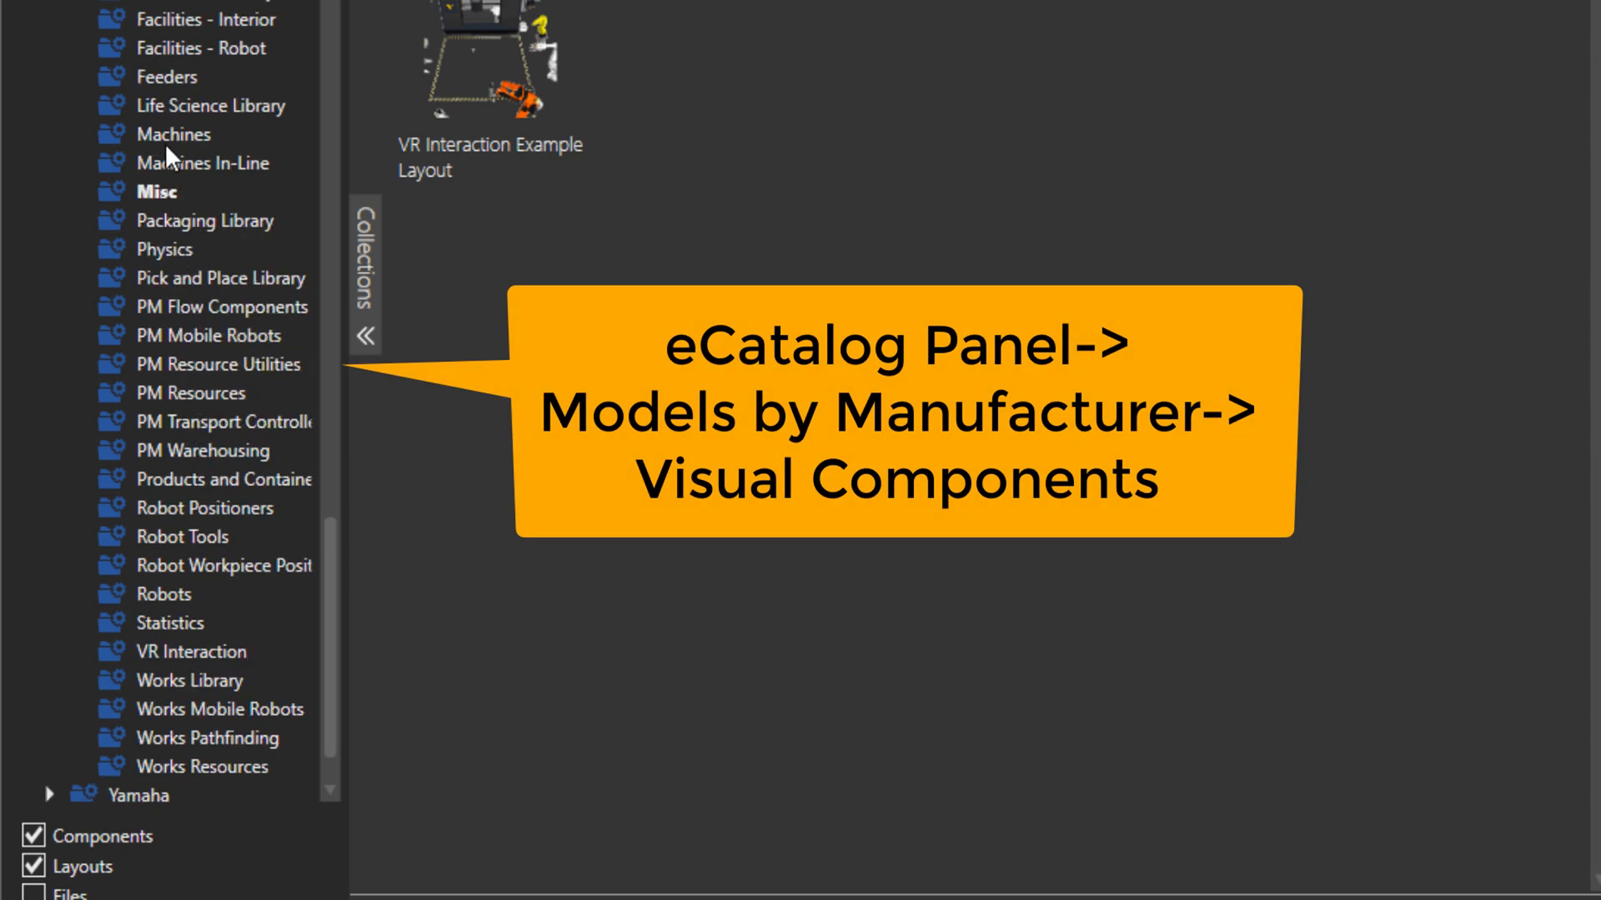
pyautogui.click(215, 335)
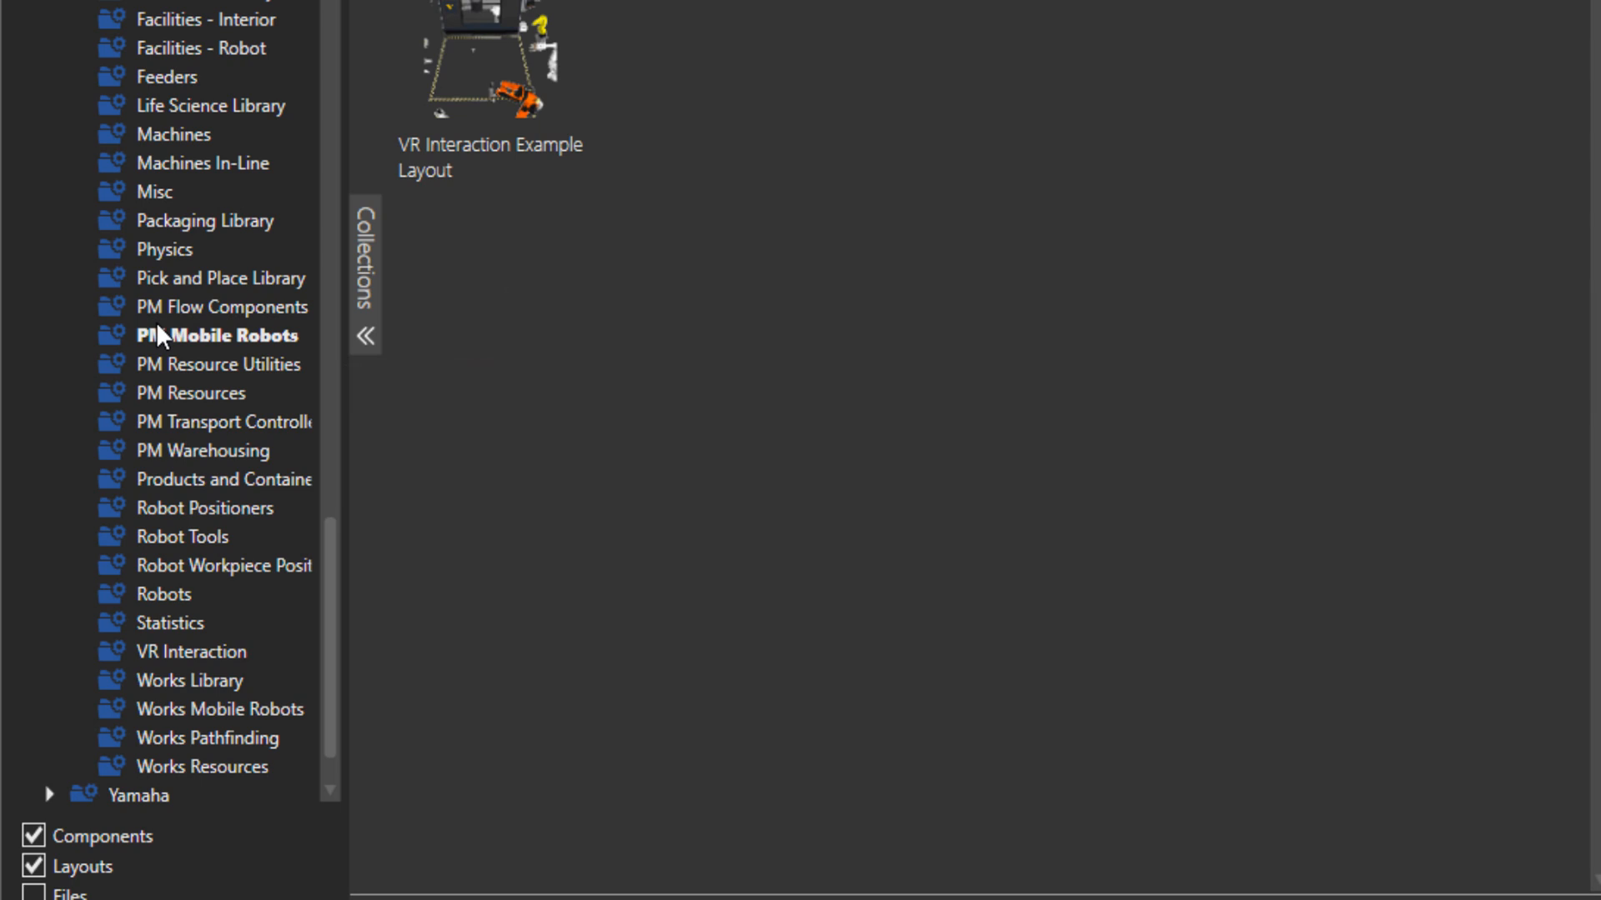